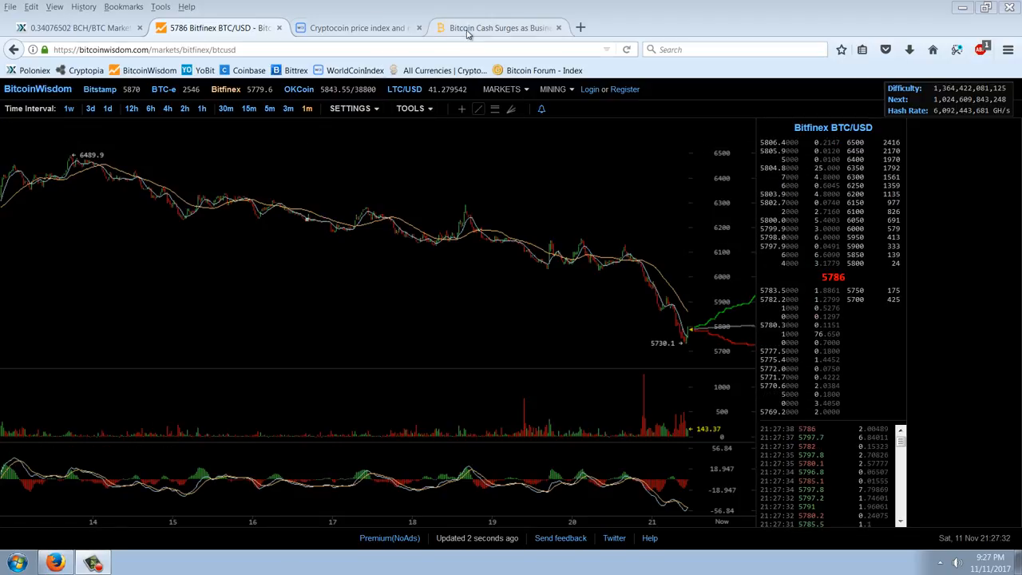
Step: Switch from the BitcoinWisdom chart to the Poloniex BCH/BTC exchange page
click(77, 27)
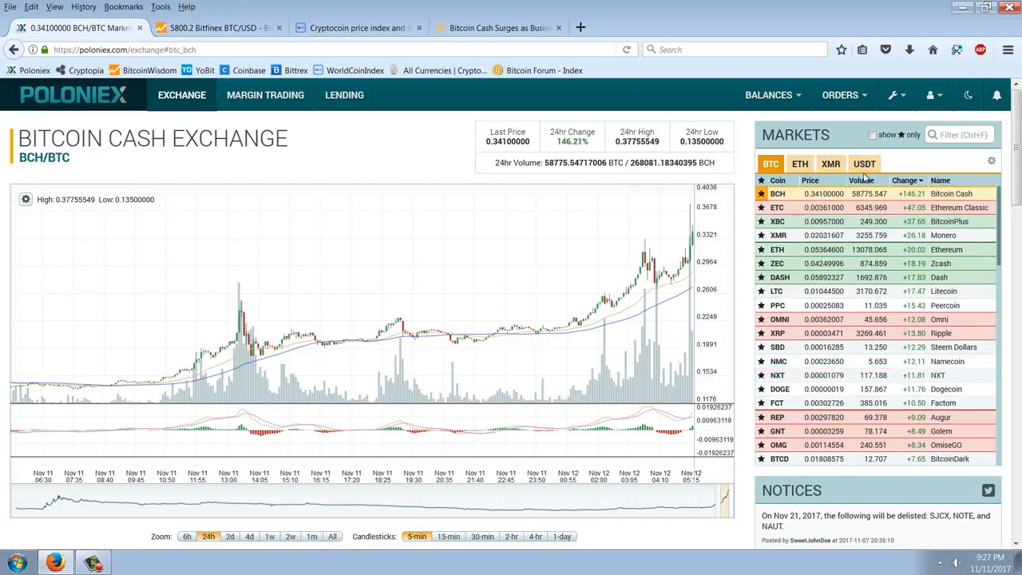
Step: Show the BCH/USDT market charted over one month with 4-hour candlesticks
click(864, 163)
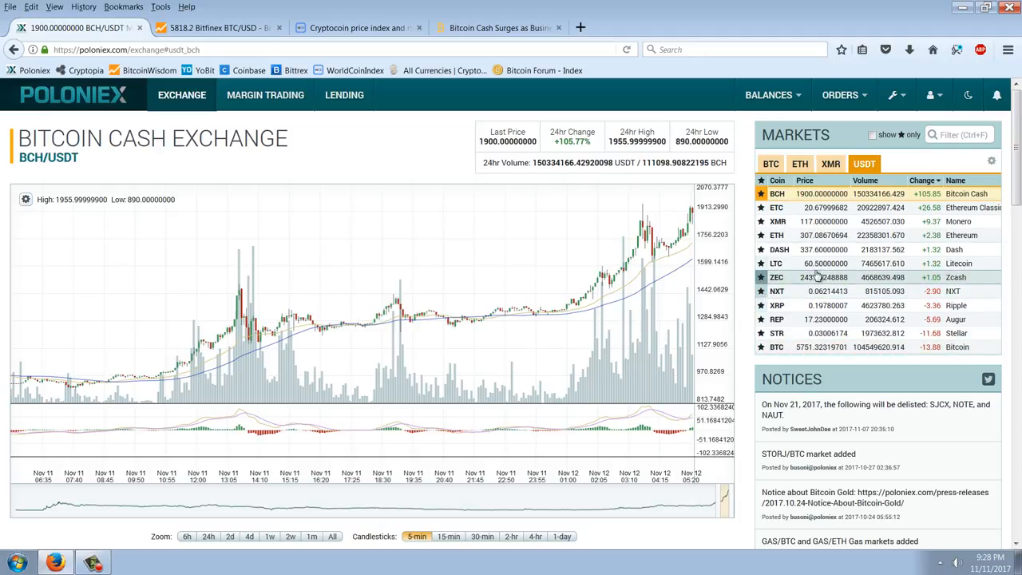
mouse_move(396, 281)
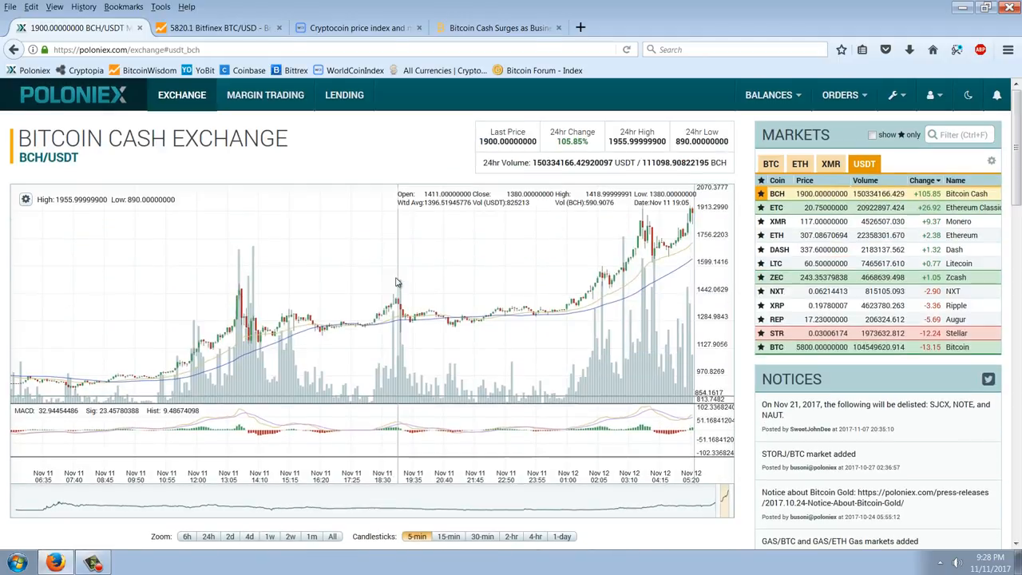
scroll(down, 3)
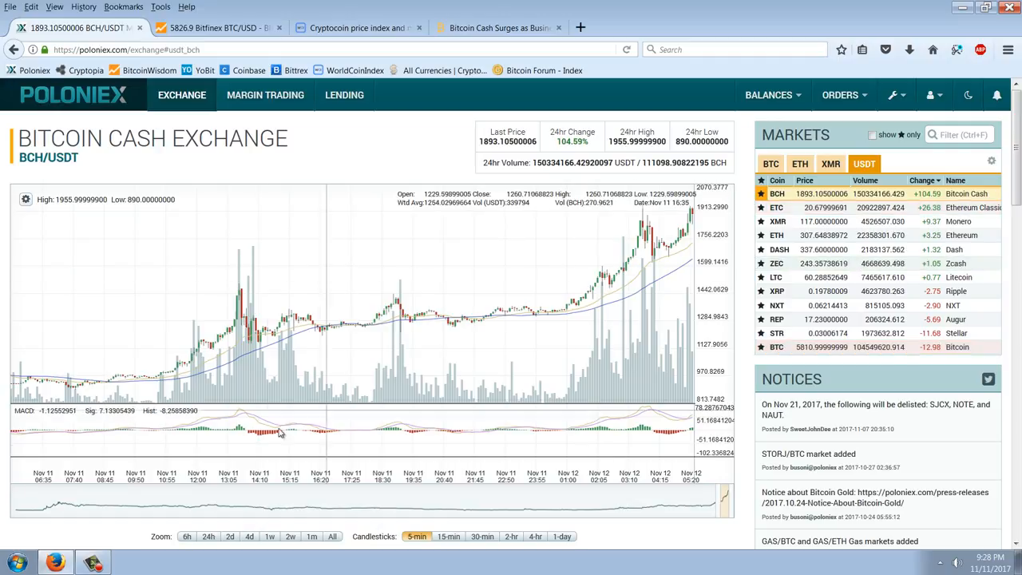
click(312, 536)
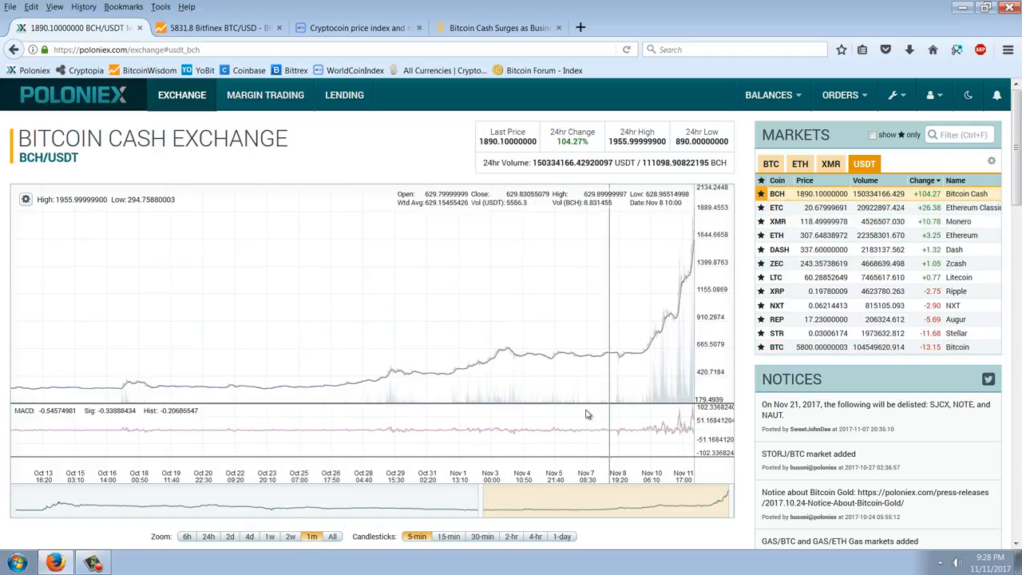
click(535, 537)
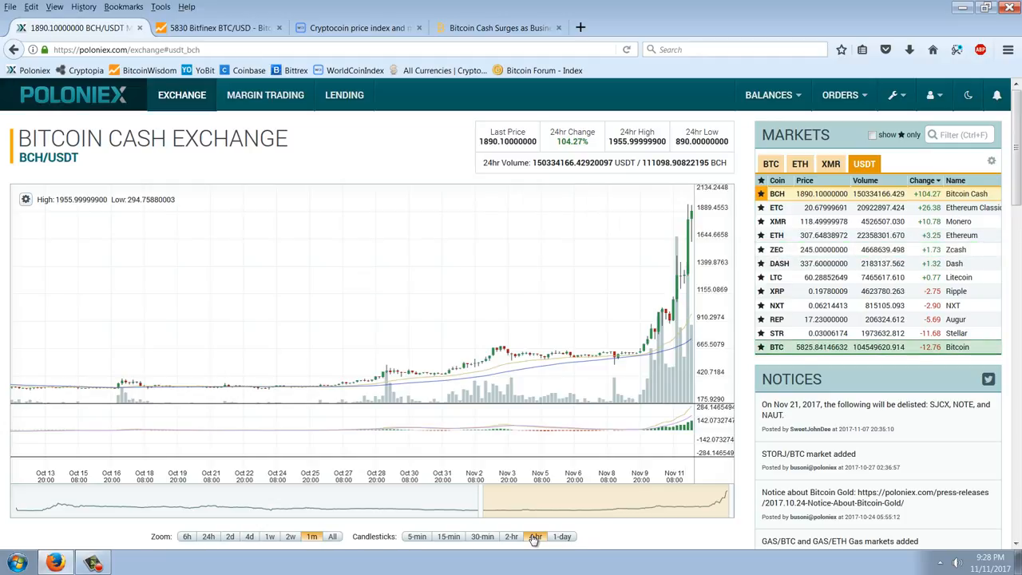
click(535, 537)
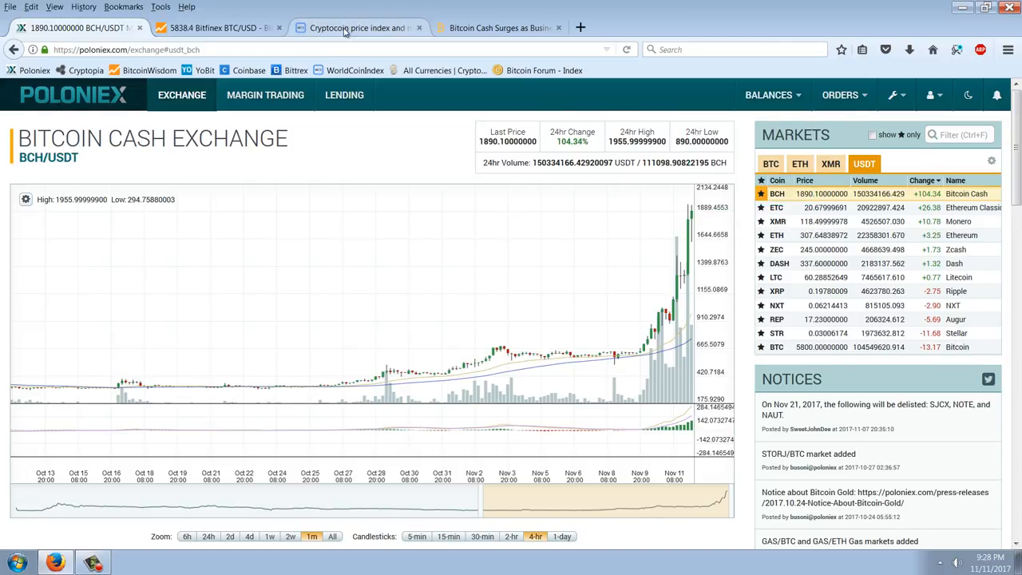
Step: View the WorldCoinIndex price index table listing Bitcoincash and Bitcoin
click(359, 28)
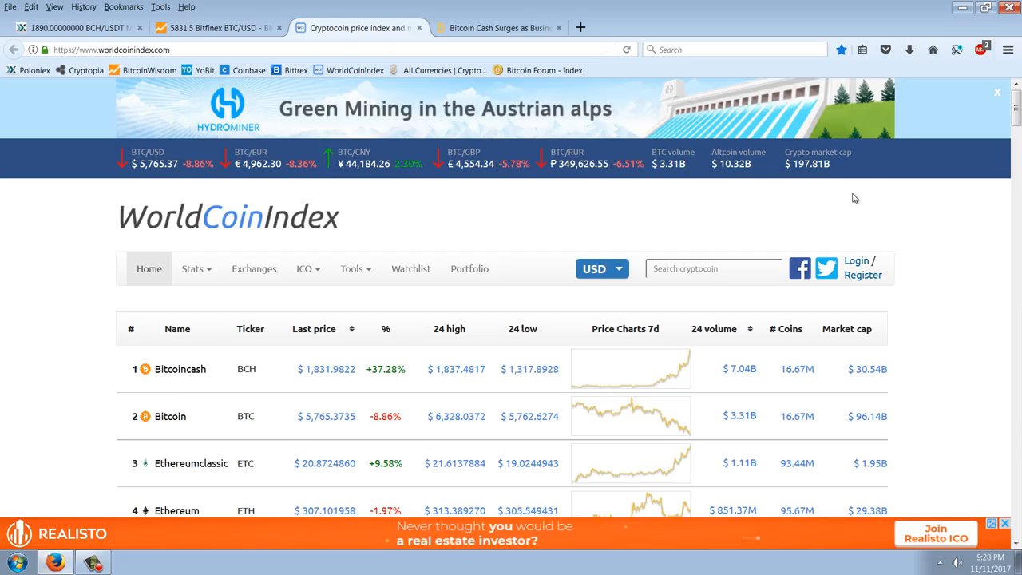
scroll(down, 3)
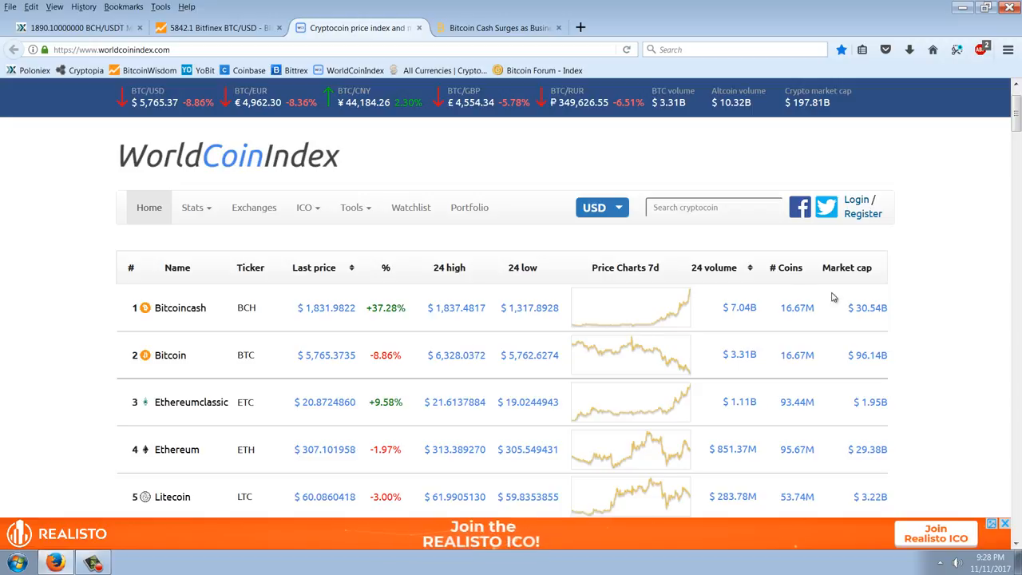
mouse_move(930, 323)
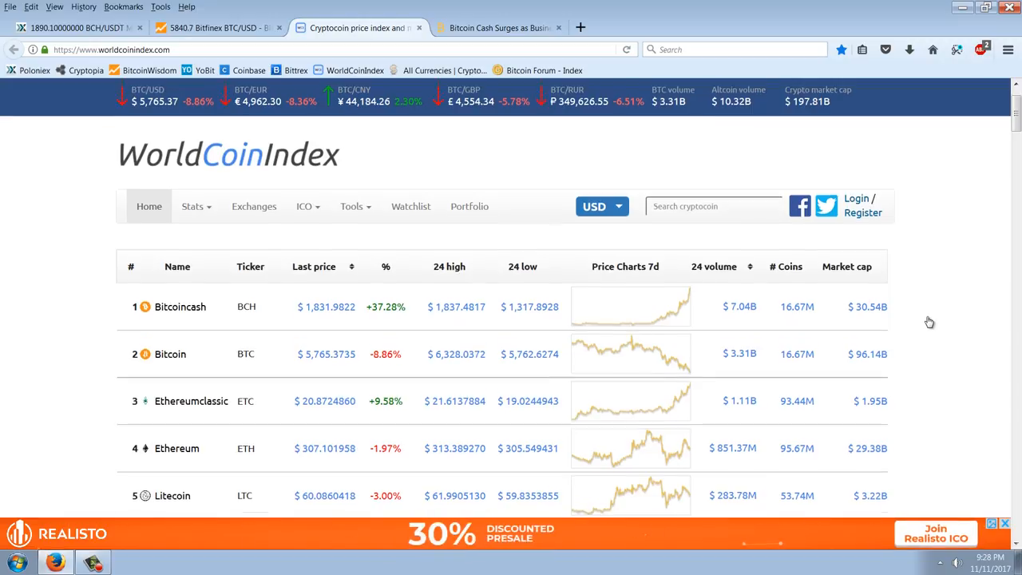
scroll(down, 3)
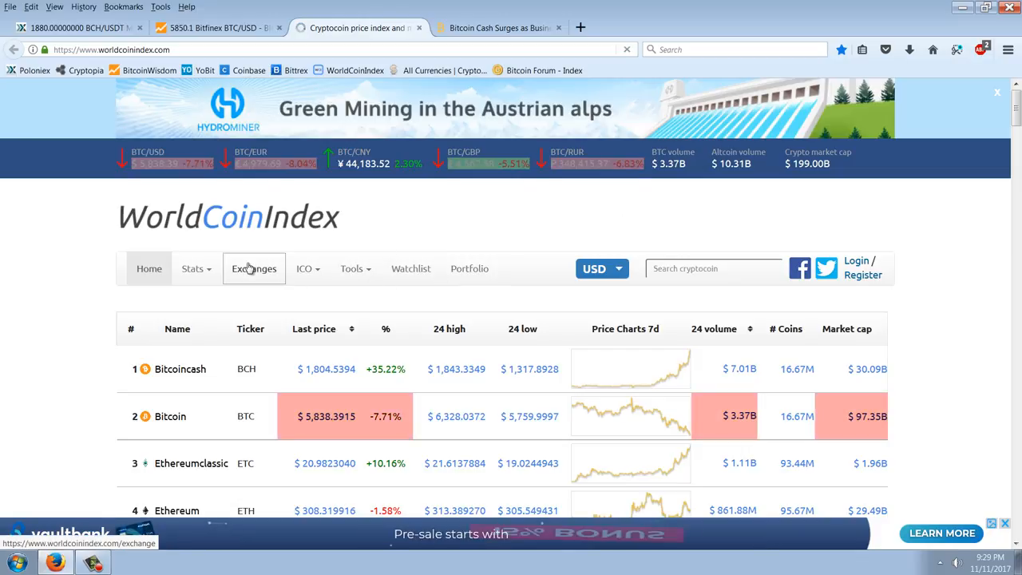
Step: Go to Exchanges and view Bithumb's 10 markets led by BCH/KRW
click(254, 268)
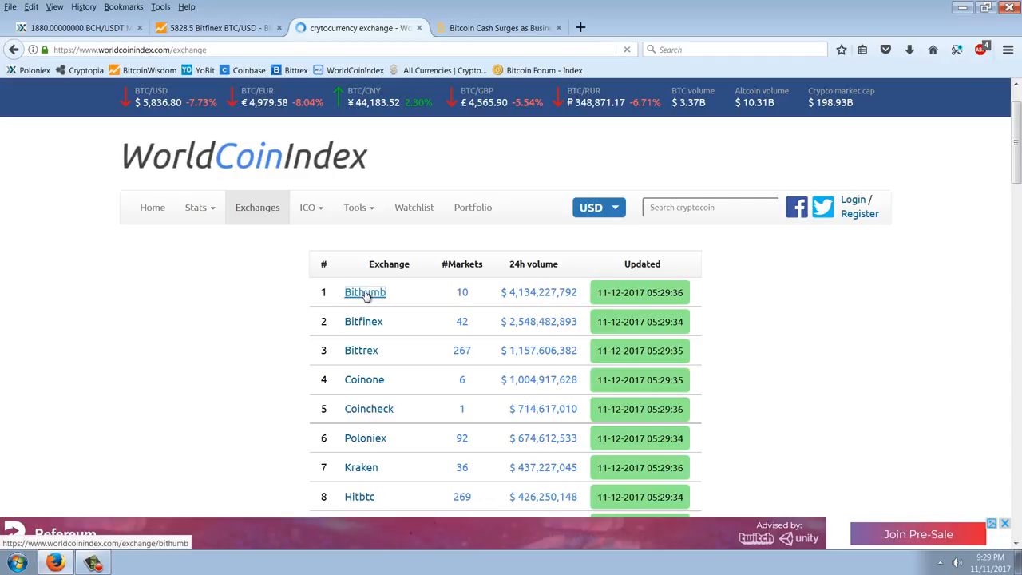
click(364, 292)
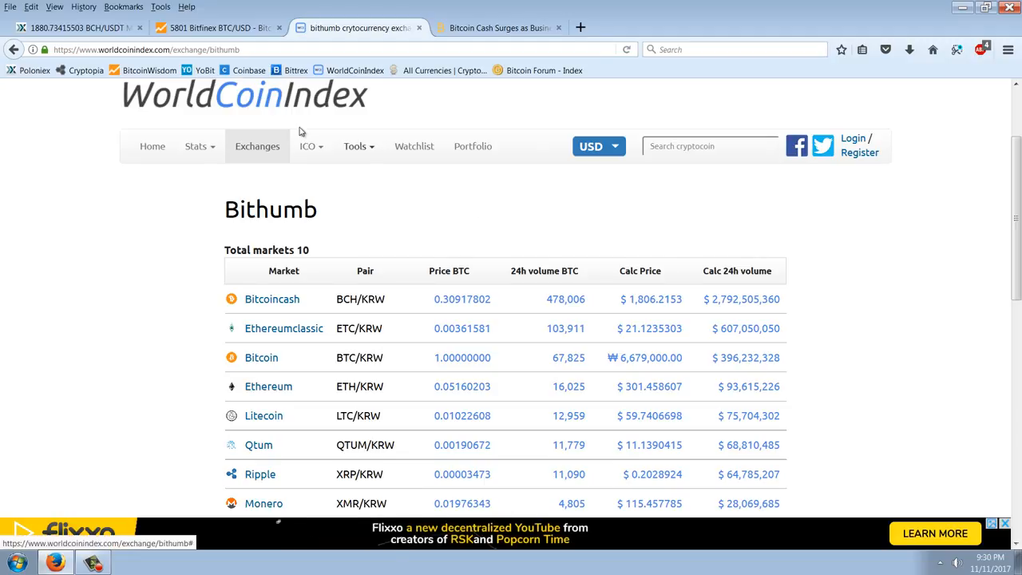
Step: Glance at BitcoinWisdom, then return to Poloniex's BCH/USDT market near 1880 USDT
click(216, 29)
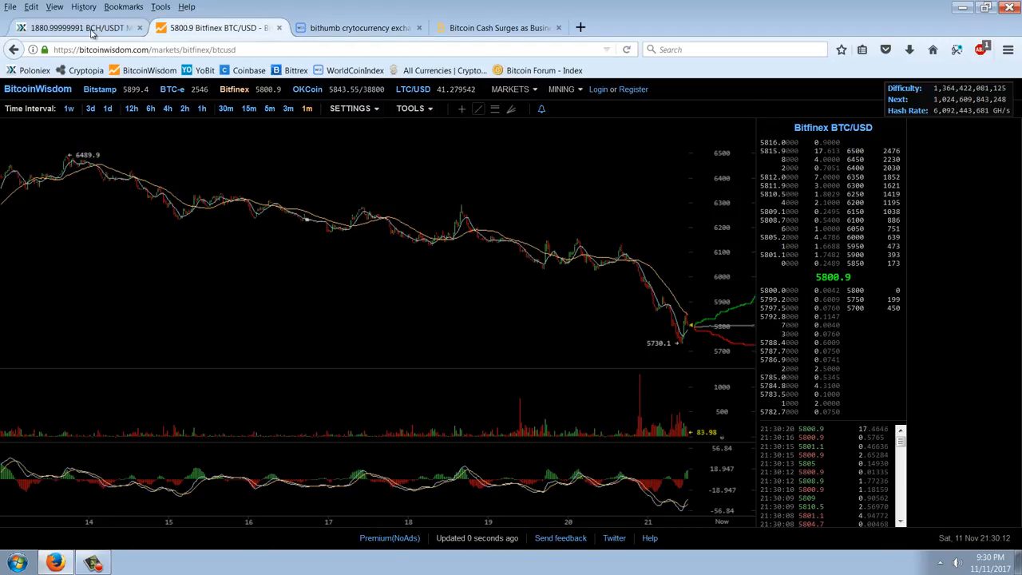
click(80, 27)
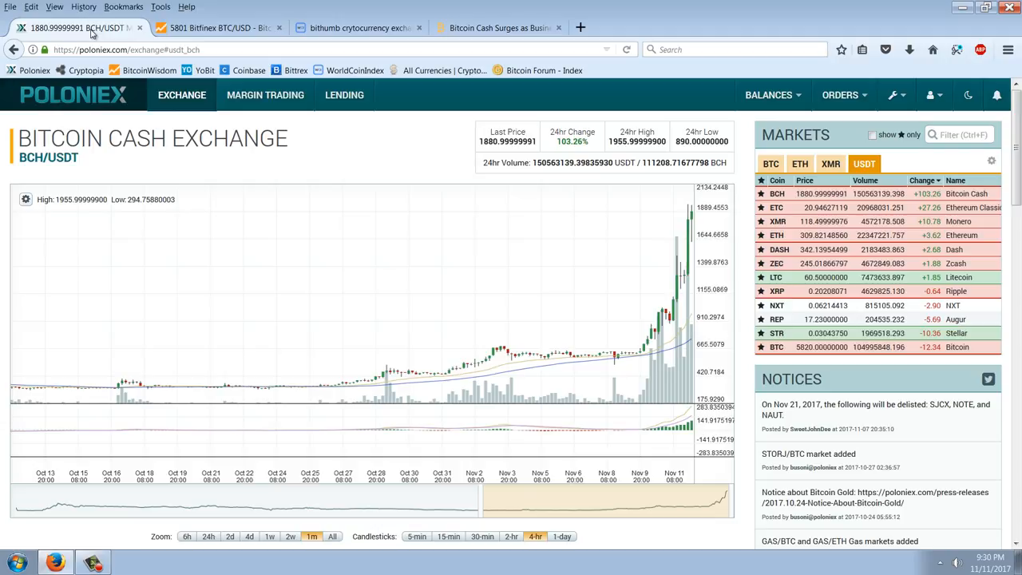
click(768, 94)
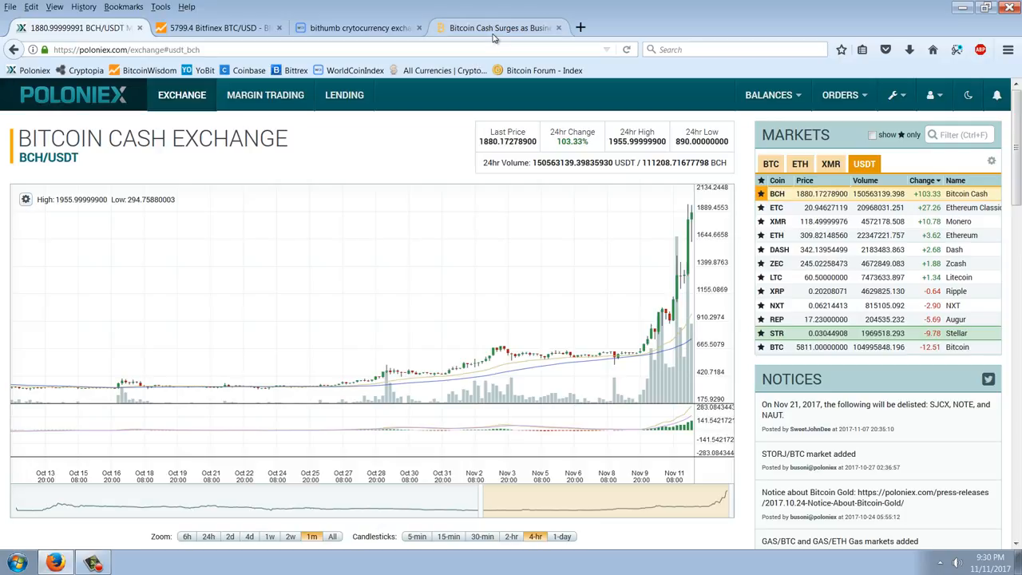
click(498, 28)
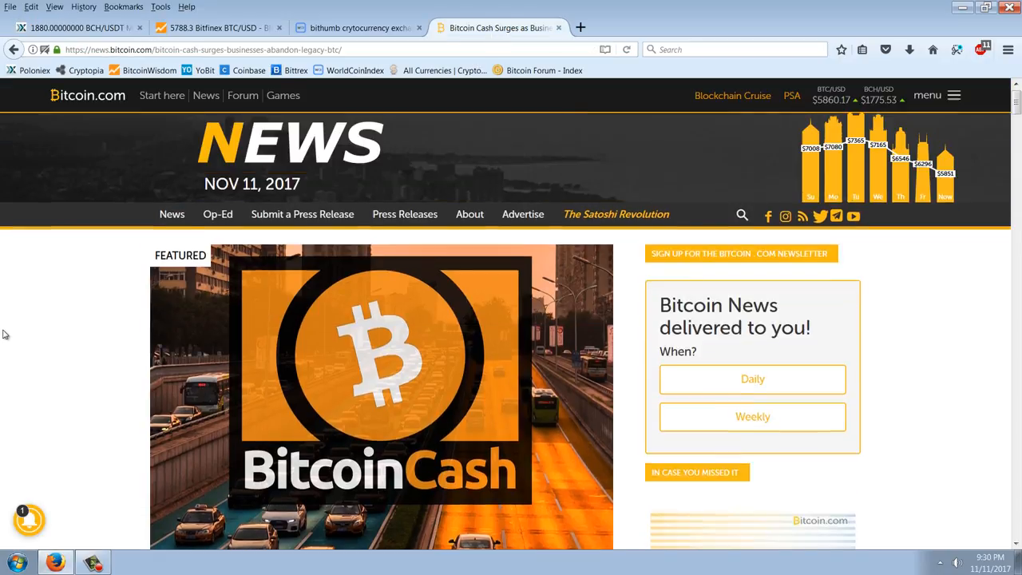
scroll(down, 3)
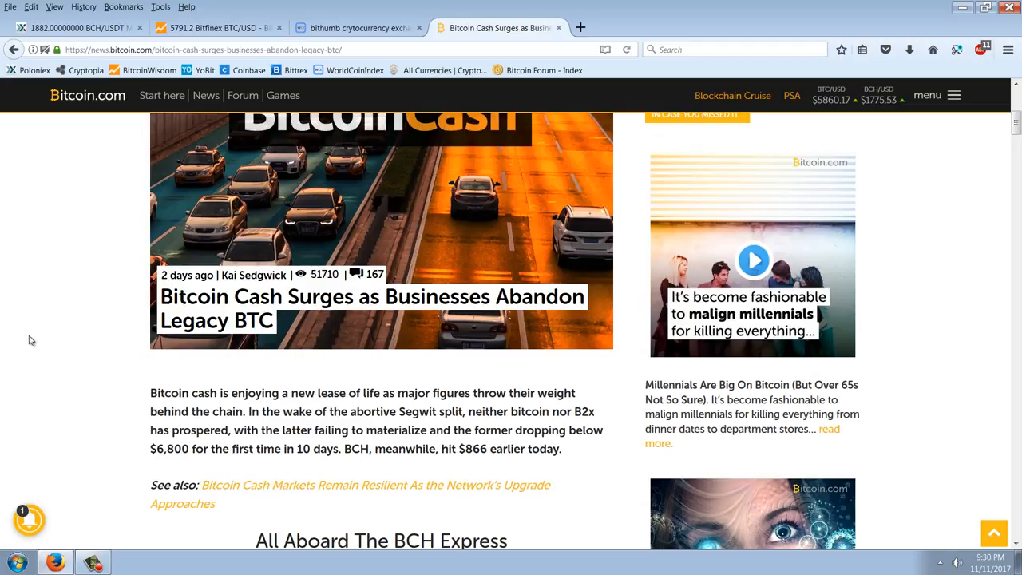
scroll(down, 3)
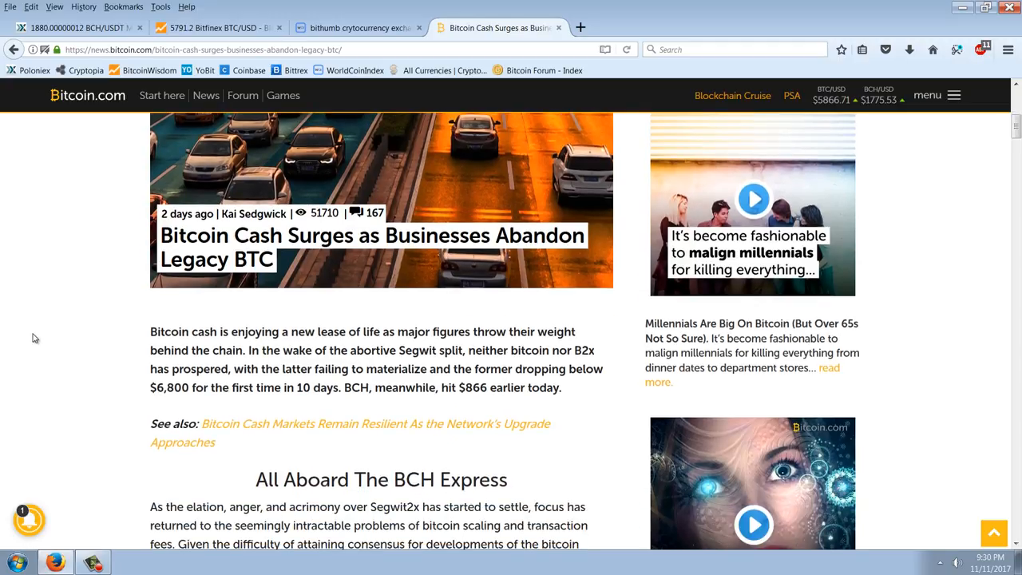
scroll(down, 3)
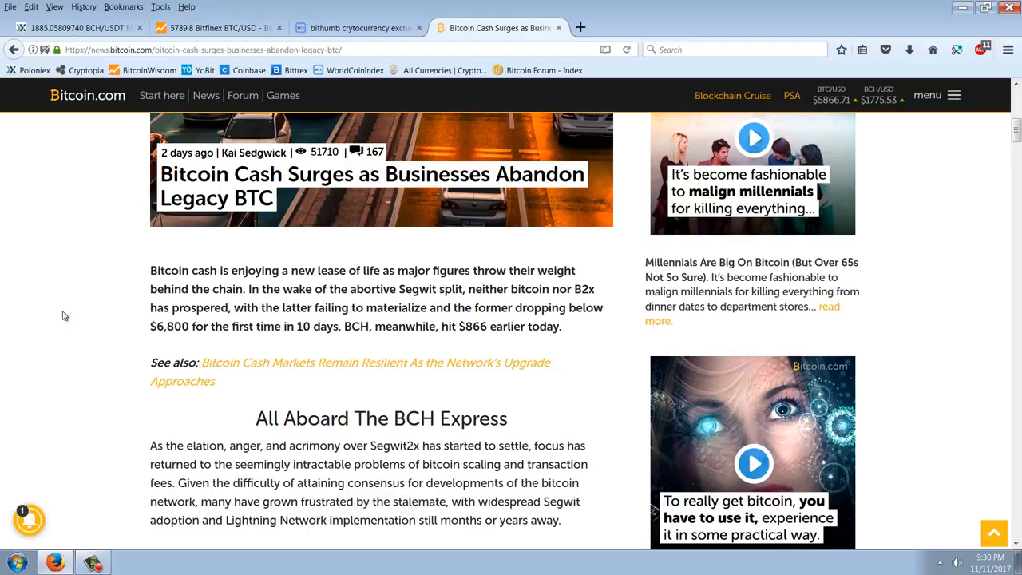
mouse_move(96, 306)
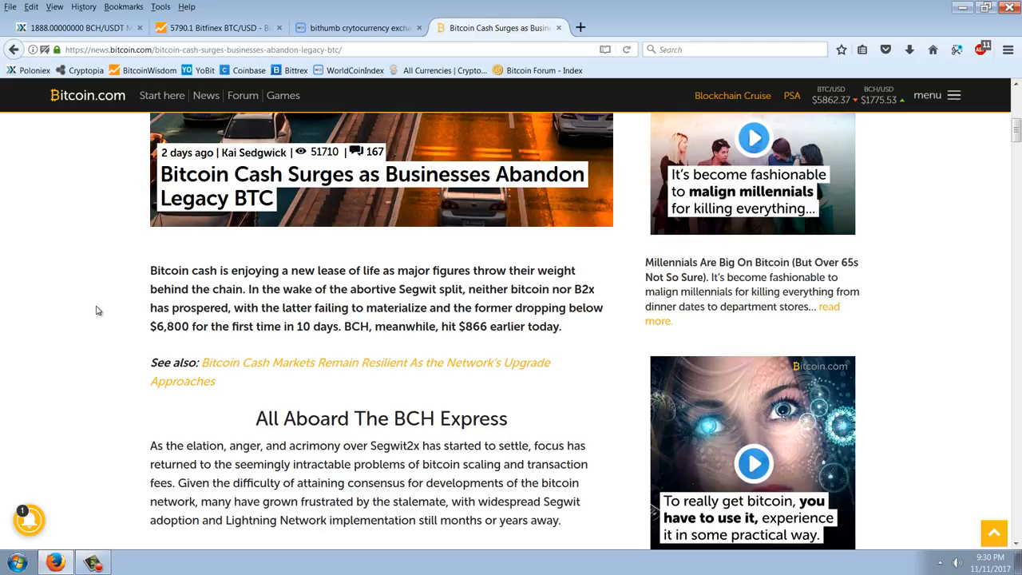
mouse_move(578, 348)
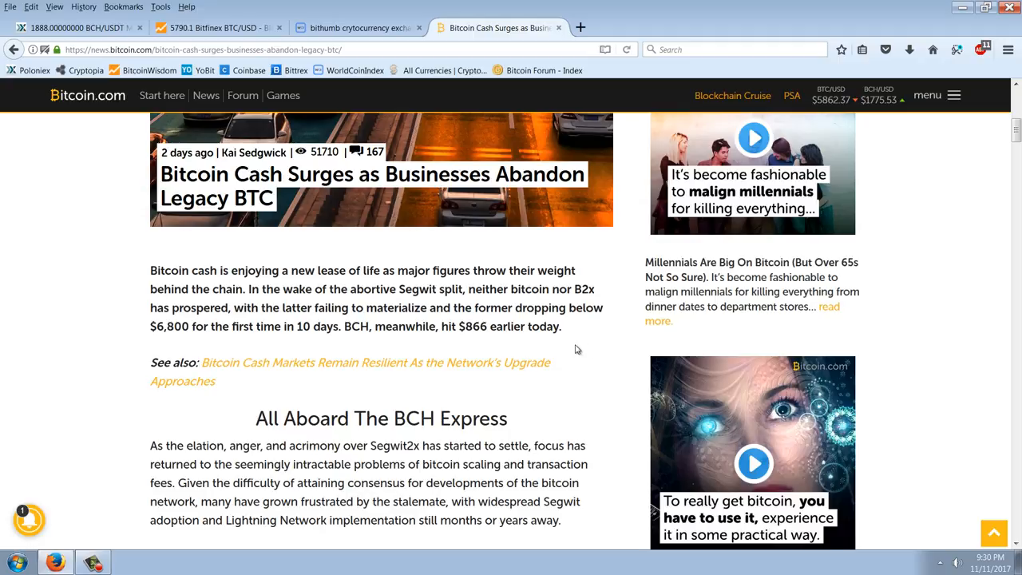
mouse_move(578, 357)
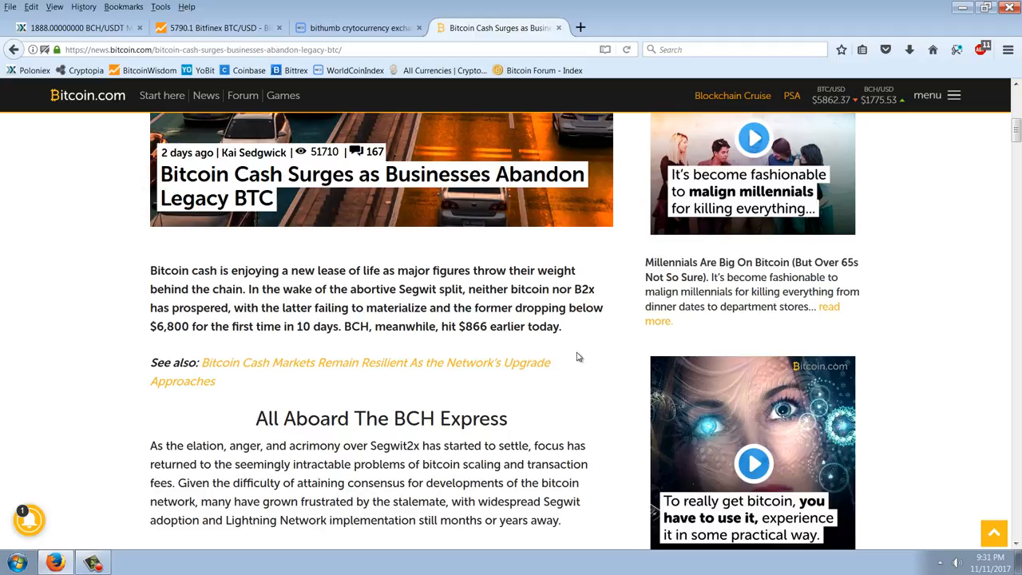
scroll(down, 3)
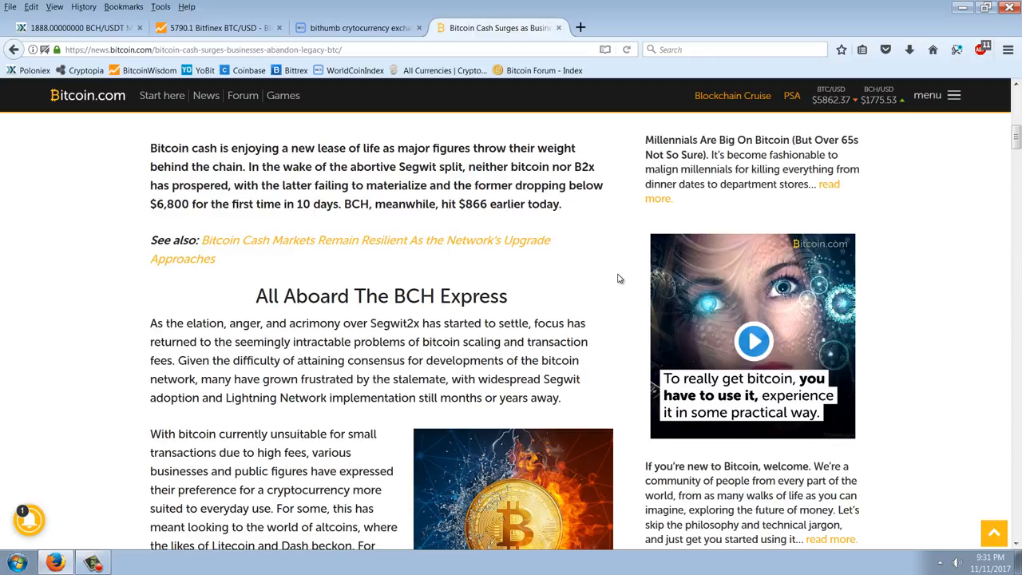
scroll(down, 3)
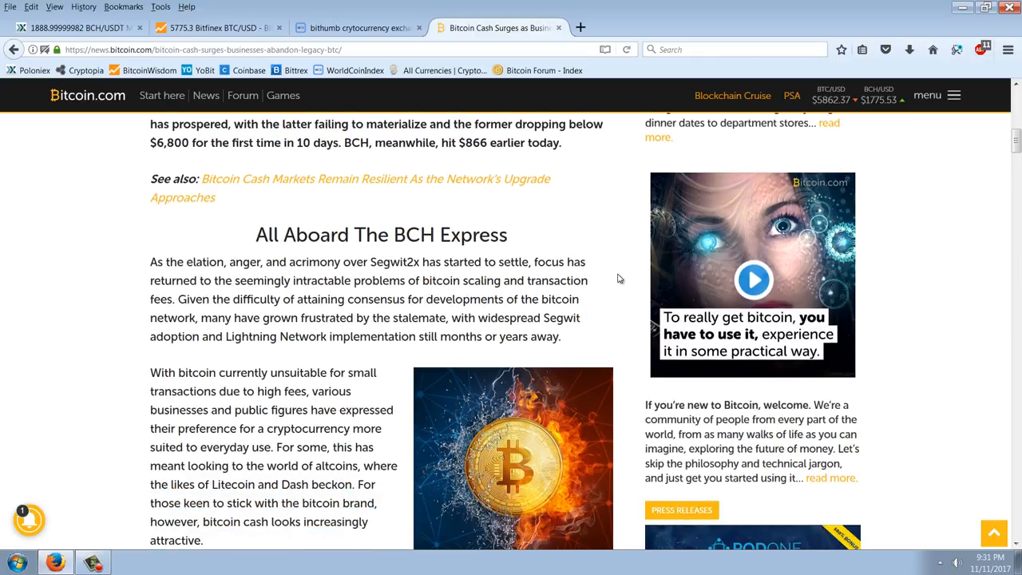
mouse_move(622, 272)
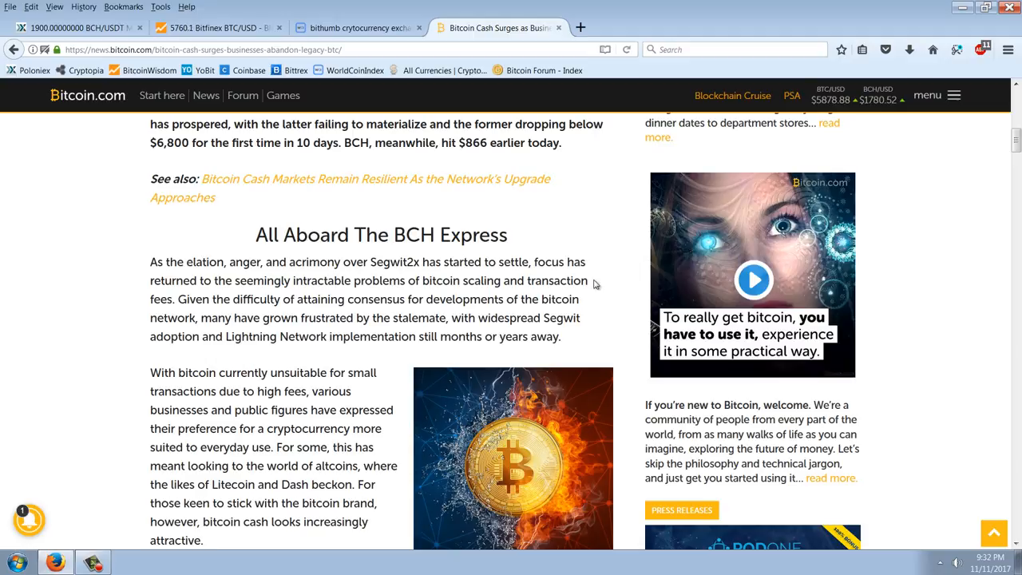
mouse_move(564, 278)
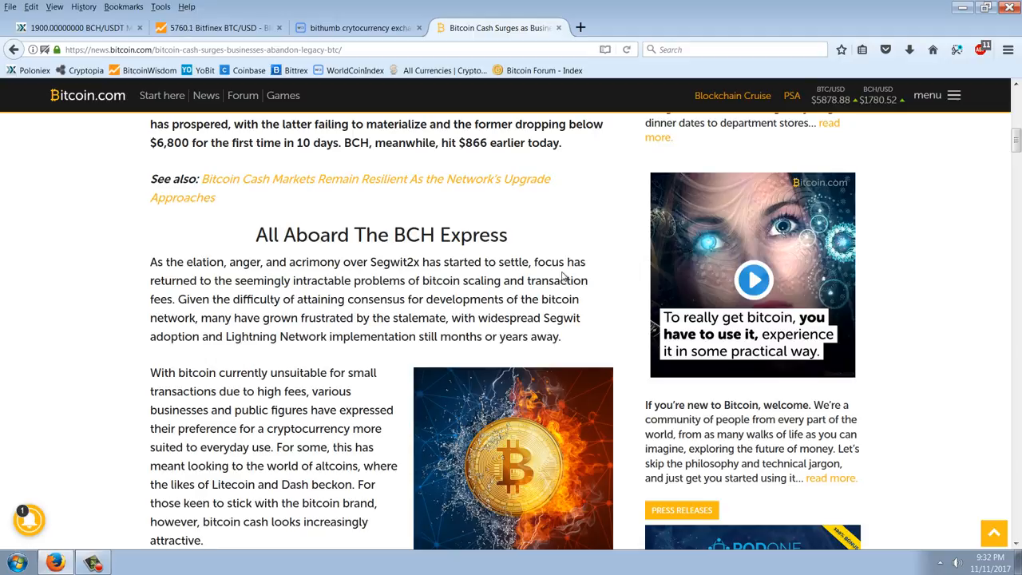
mouse_move(607, 233)
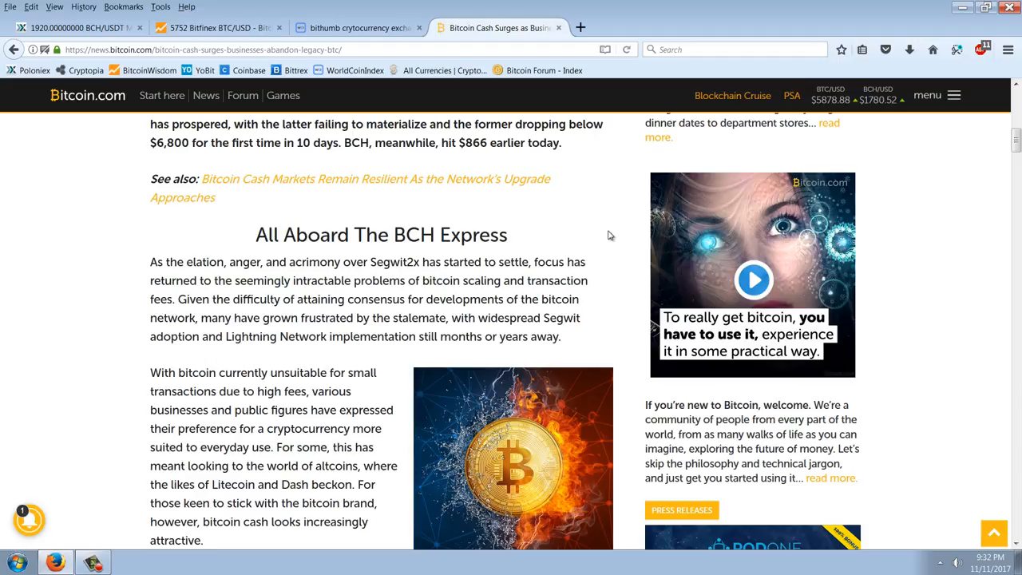
scroll(down, 3)
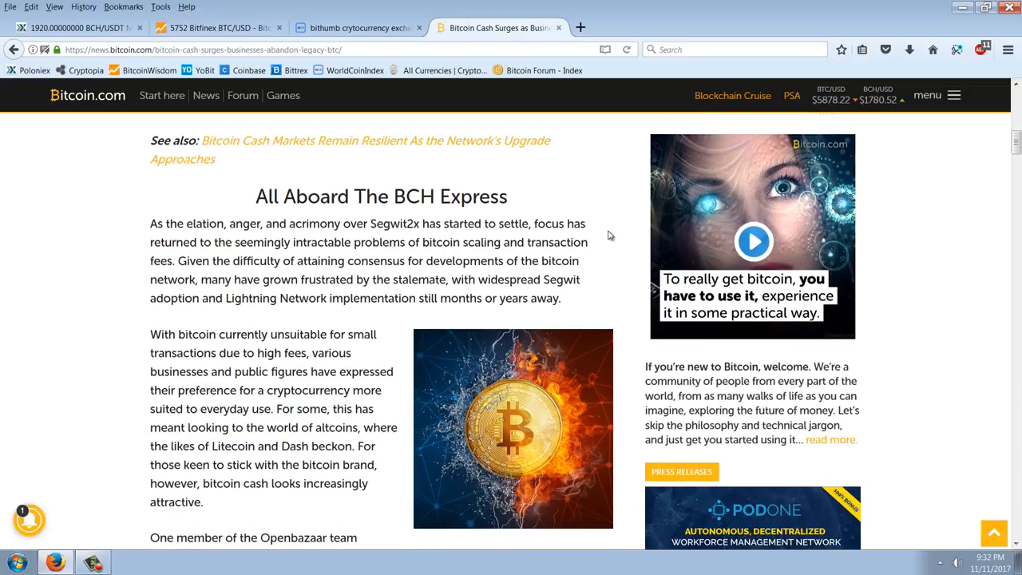
scroll(down, 3)
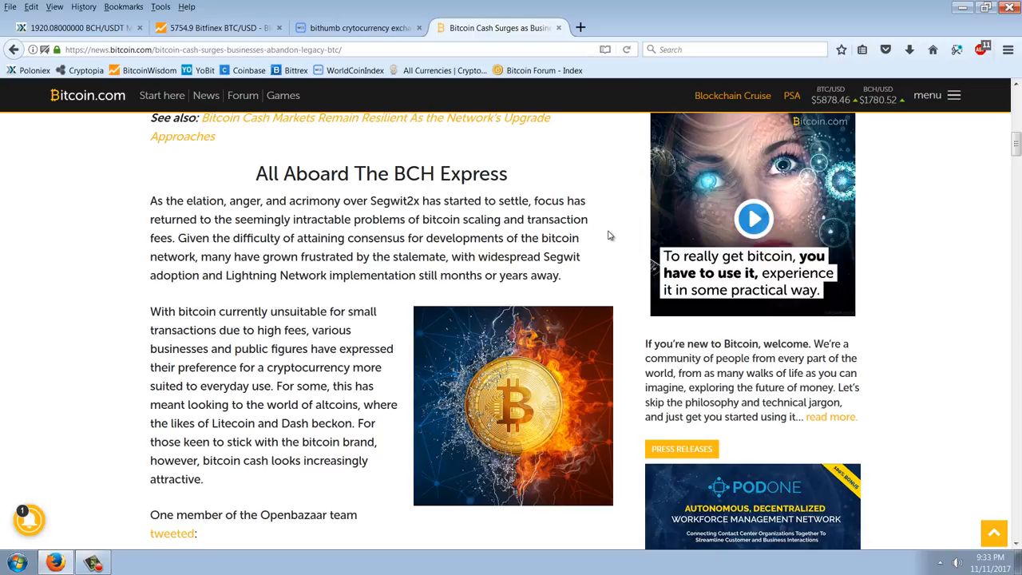
mouse_move(409, 273)
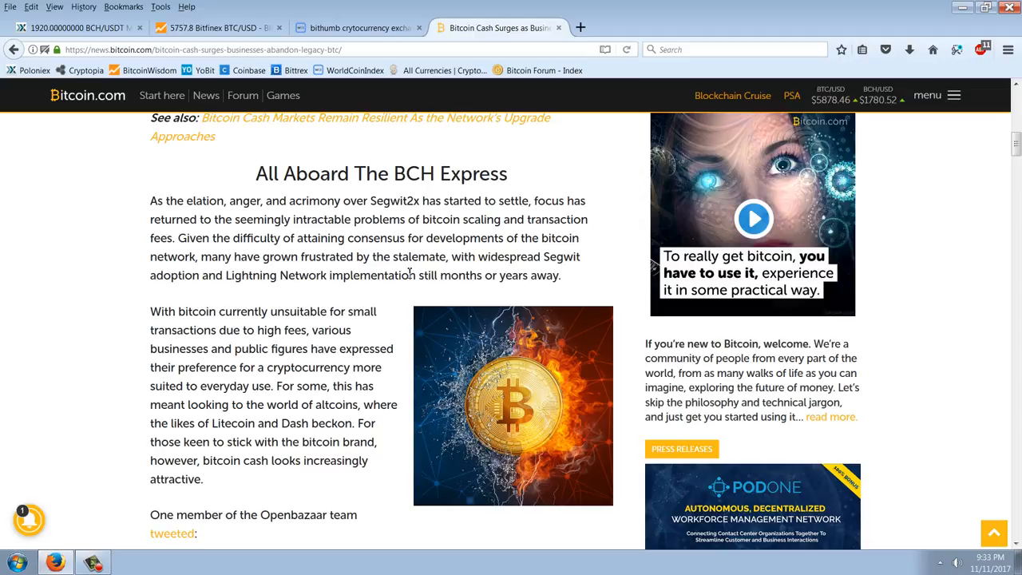
scroll(down, 3)
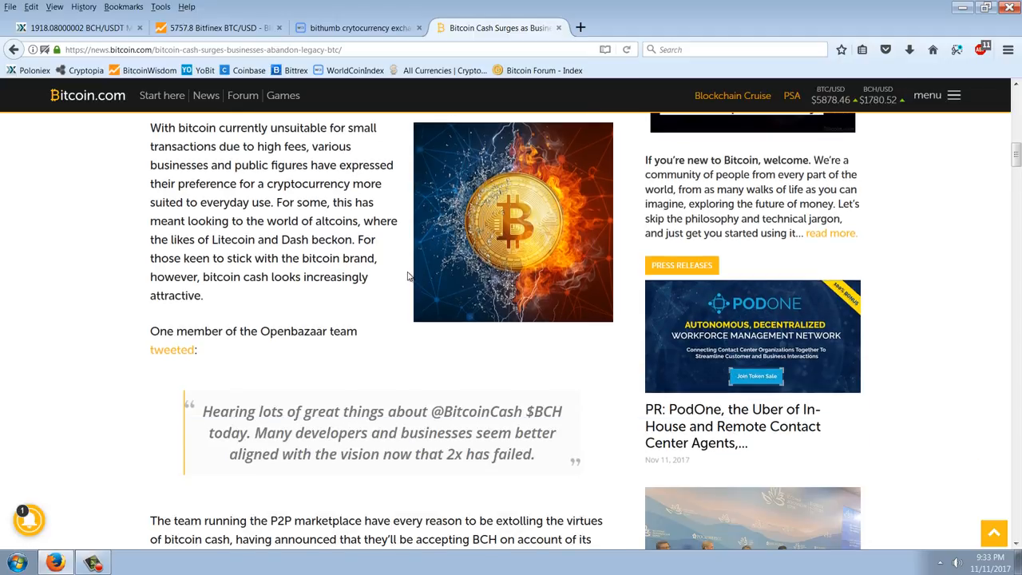
scroll(down, 3)
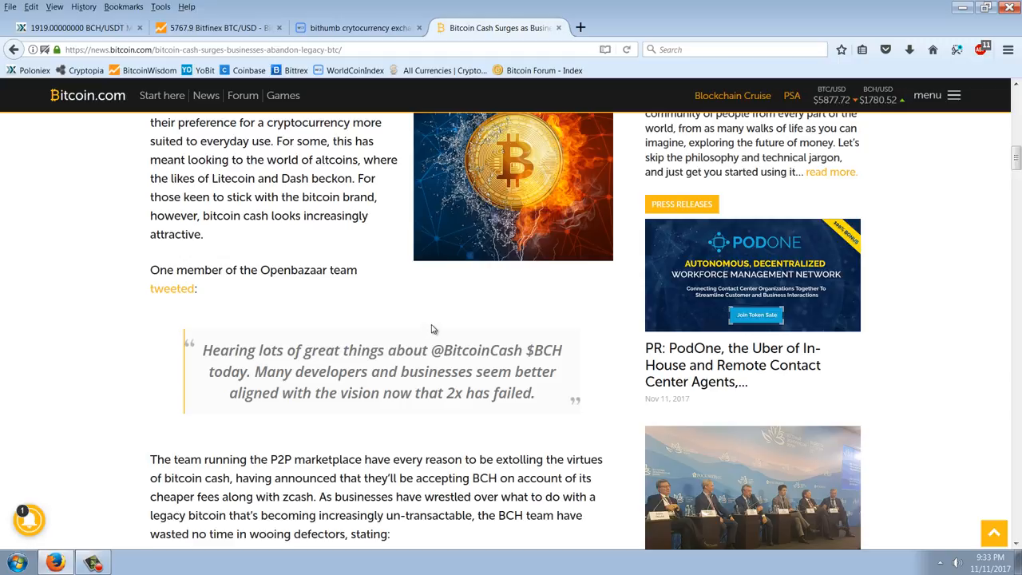
scroll(down, 3)
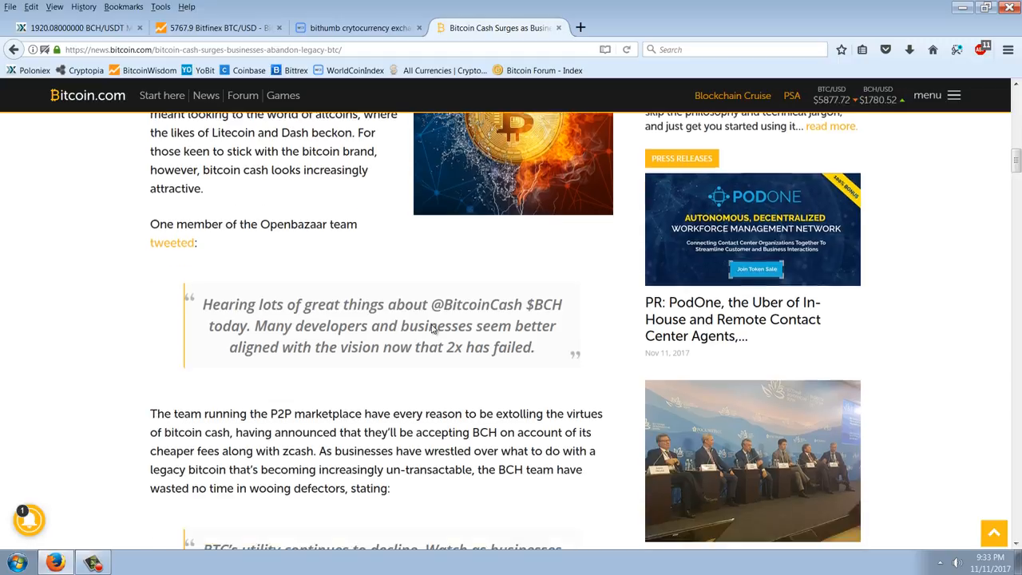
scroll(down, 3)
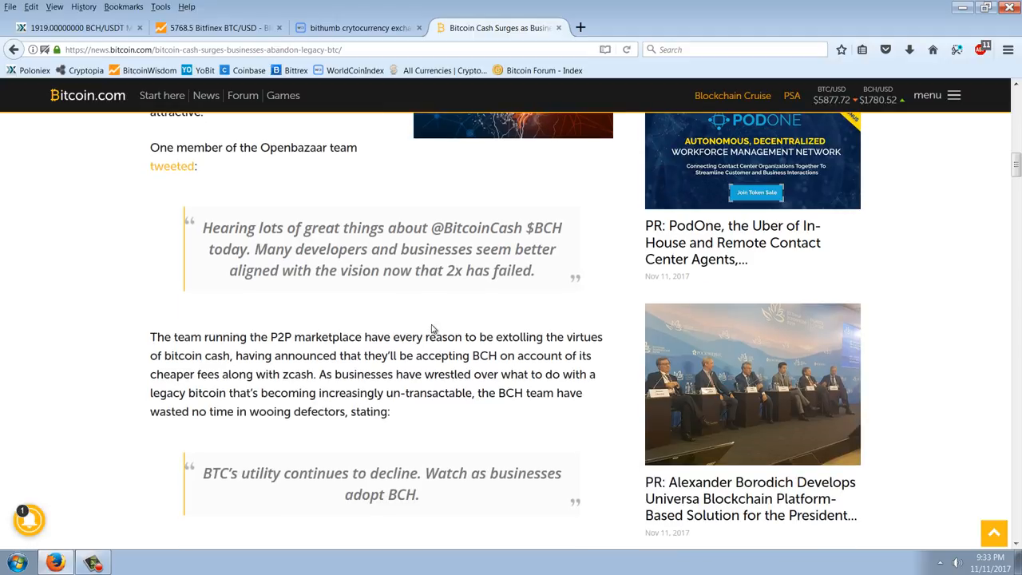
scroll(down, 3)
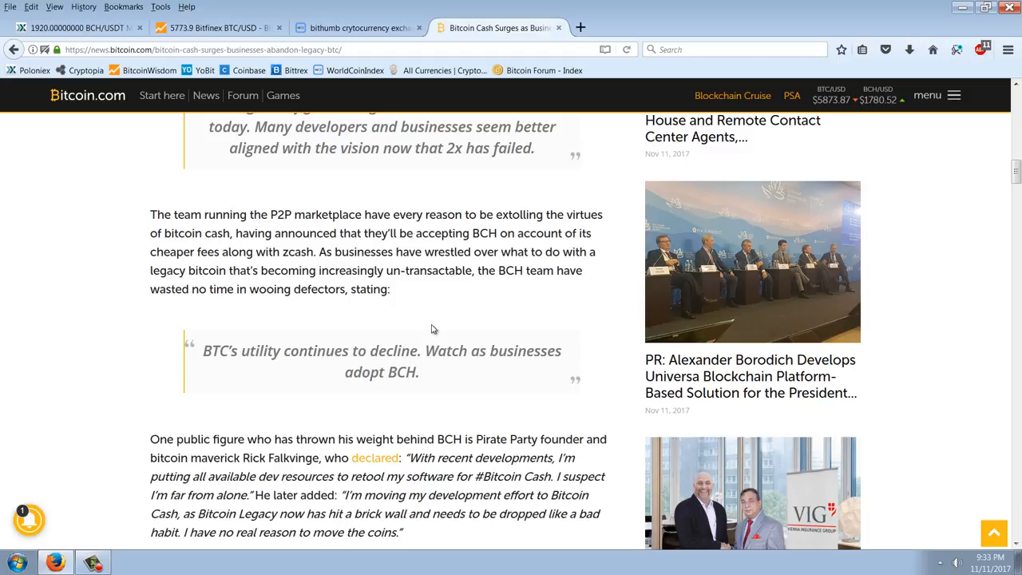
mouse_move(434, 317)
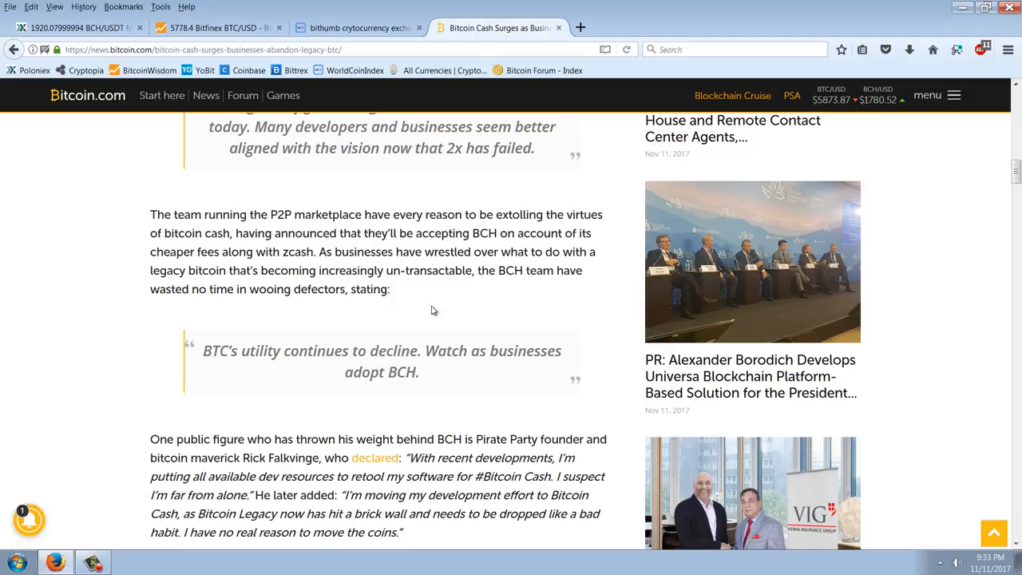
scroll(down, 3)
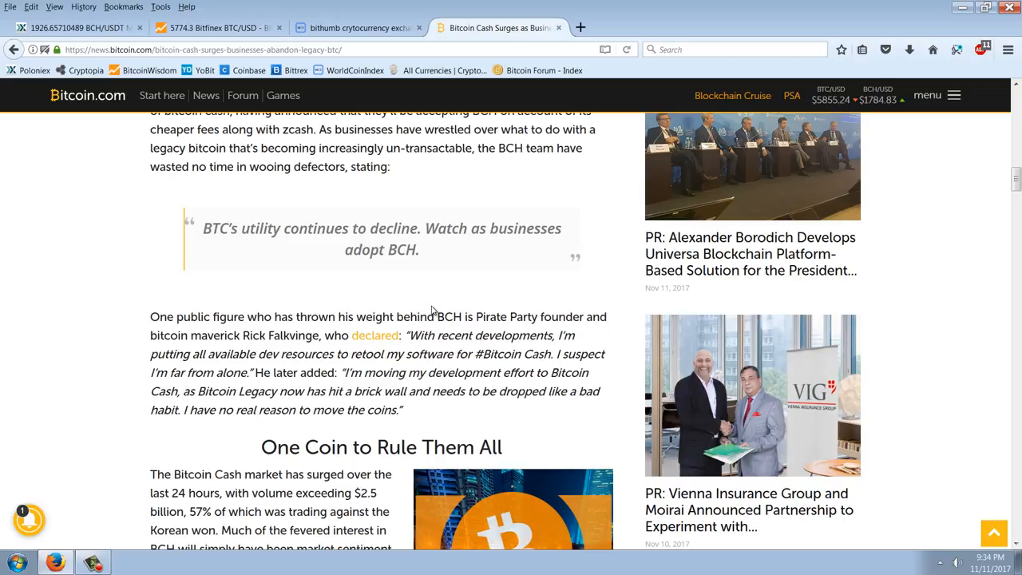
scroll(down, 3)
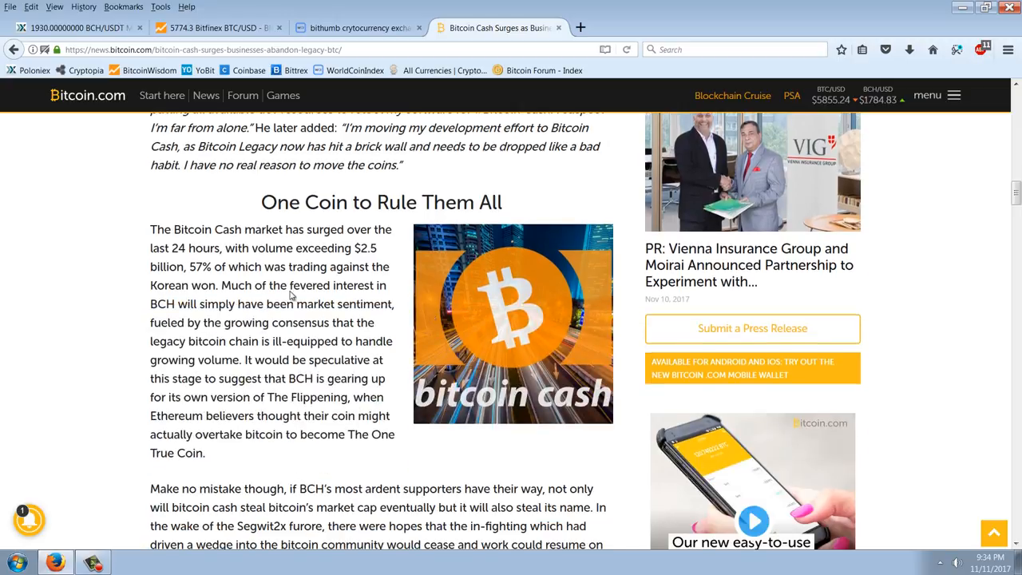
mouse_move(141, 276)
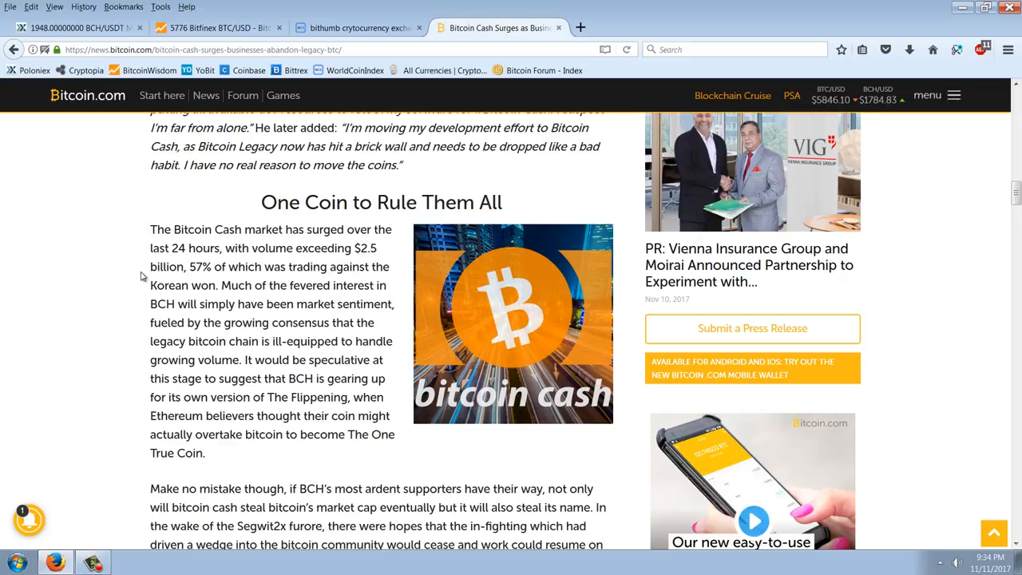
scroll(down, 3)
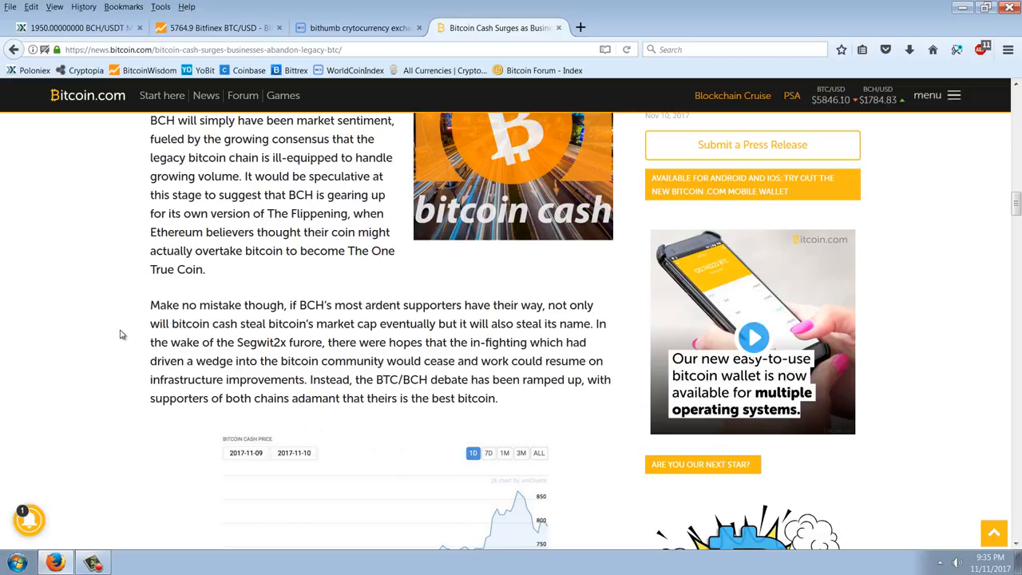
scroll(down, 3)
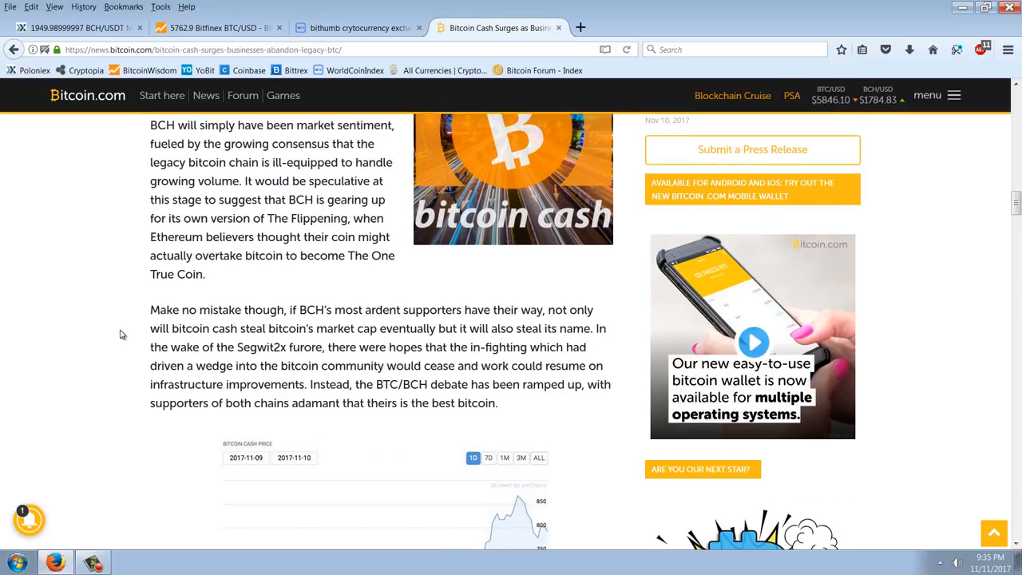
scroll(down, 3)
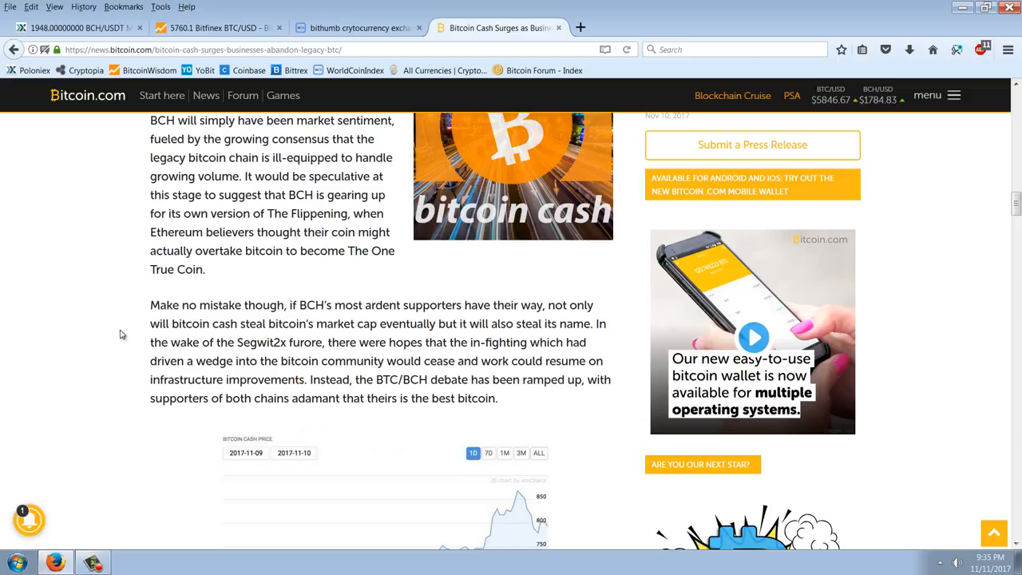
scroll(down, 3)
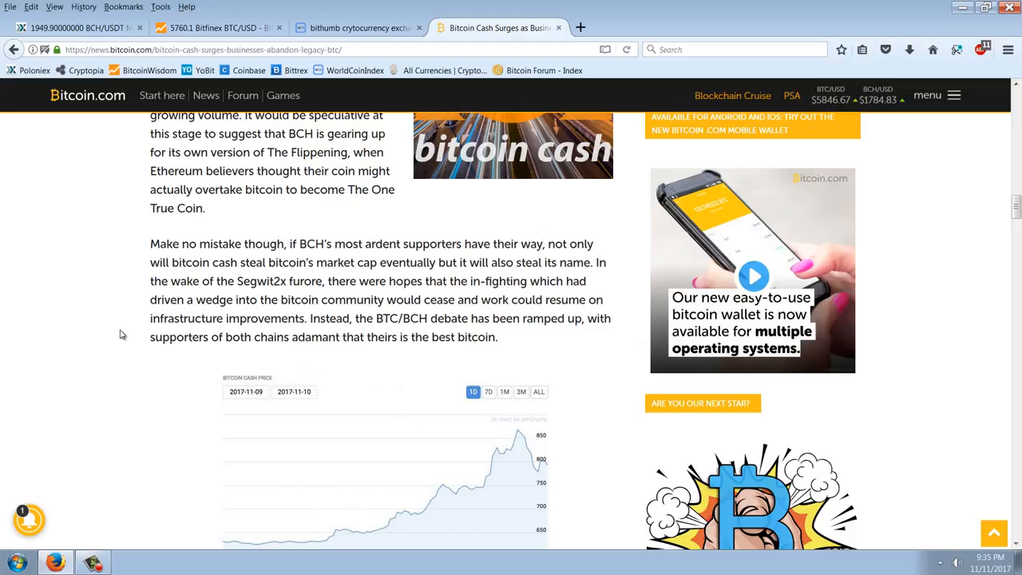
scroll(down, 3)
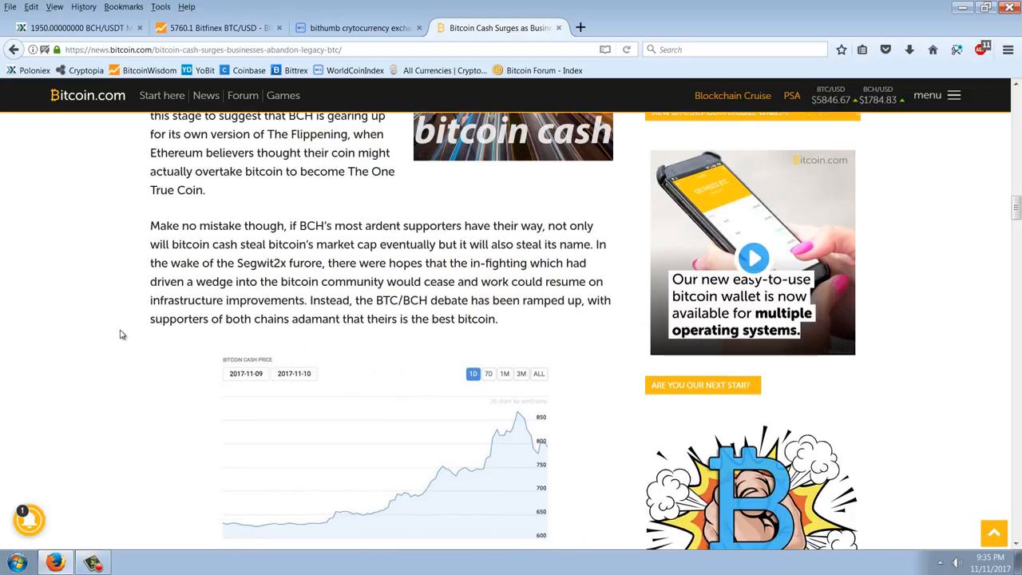
scroll(down, 3)
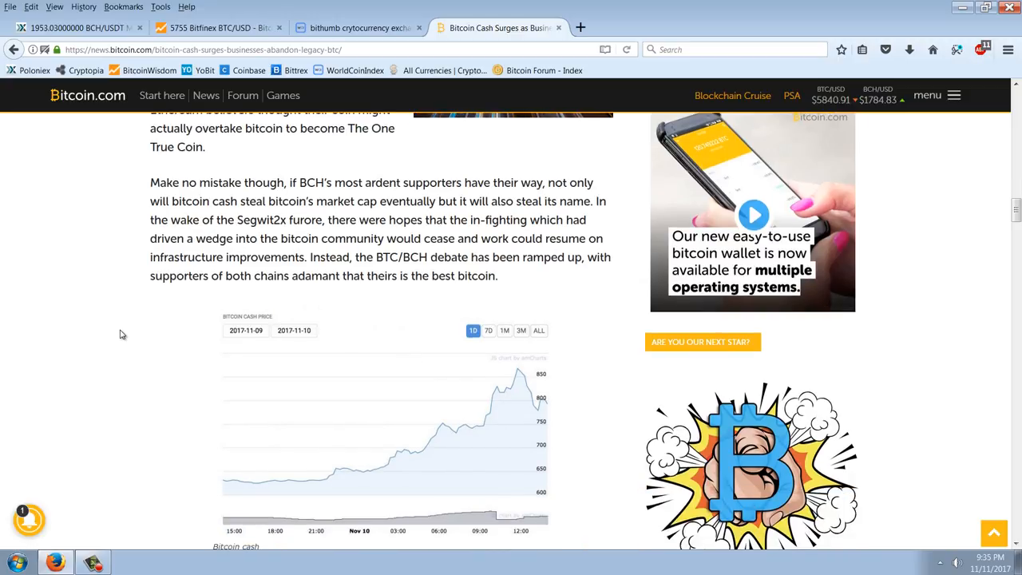
scroll(down, 3)
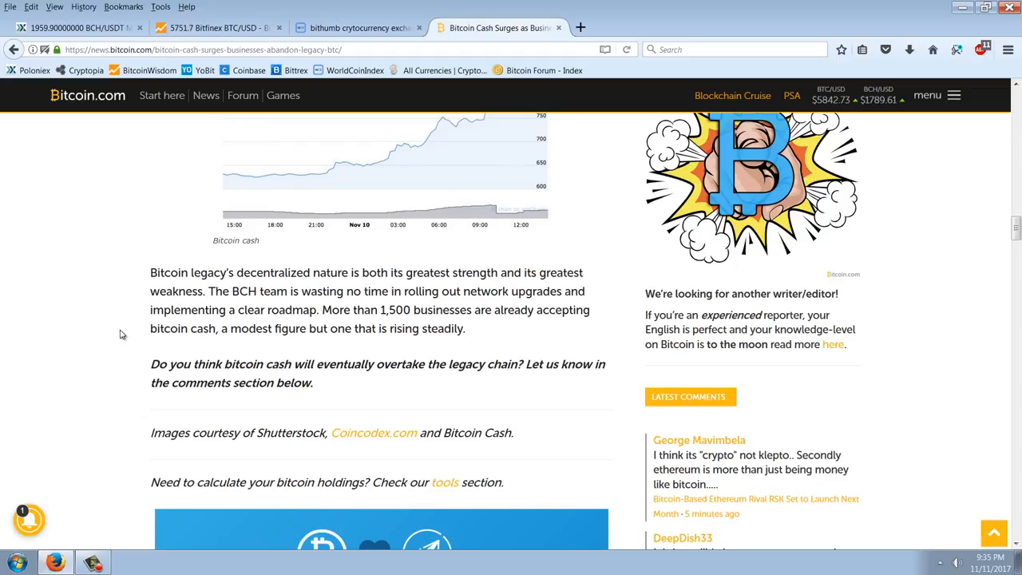
scroll(down, 3)
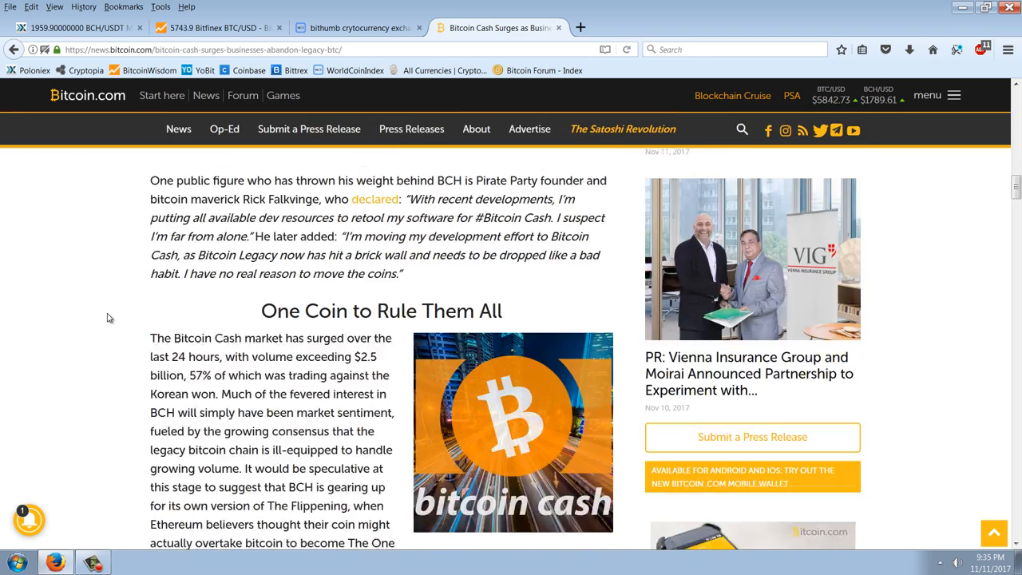
scroll(up, 3)
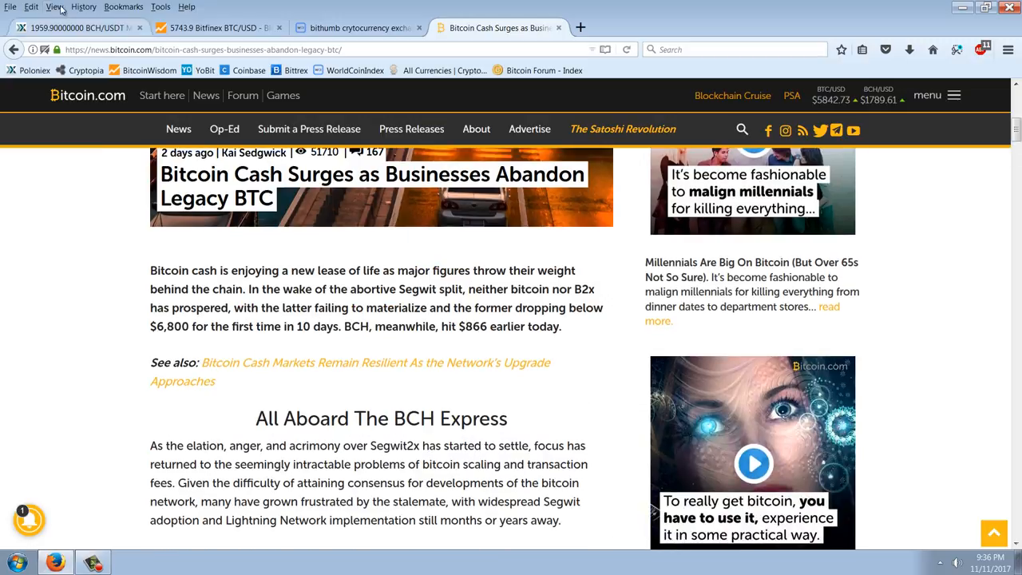
Step: Narrow the Poloniex BCH/USDT chart to 6 hours with 5-minute candles
click(71, 29)
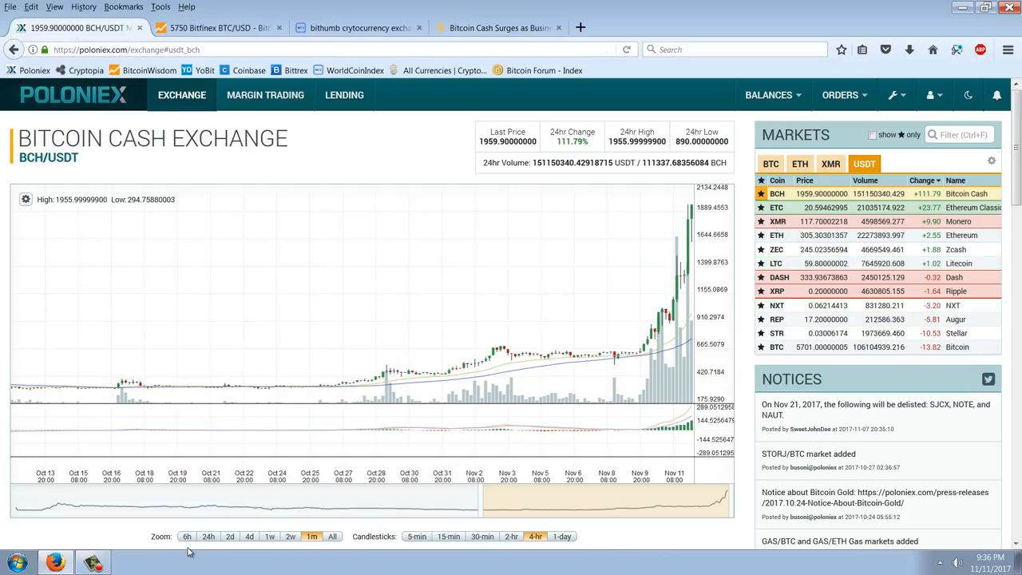
click(187, 537)
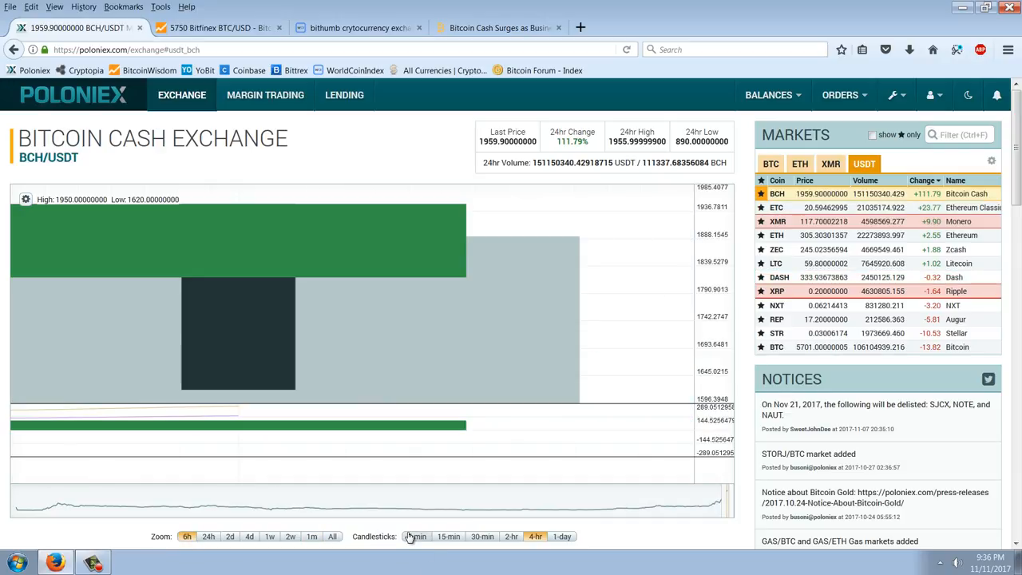
click(415, 536)
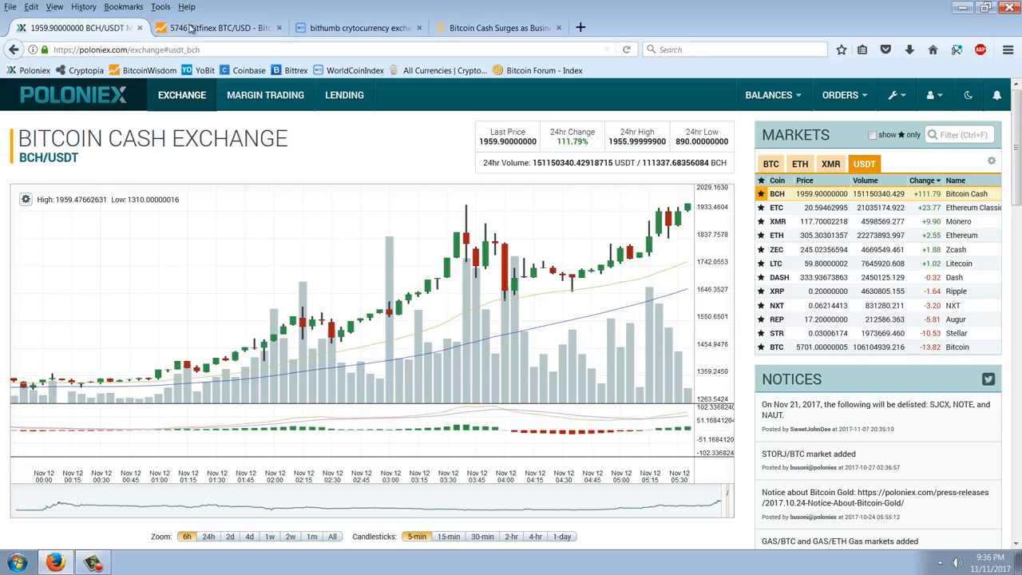
click(220, 28)
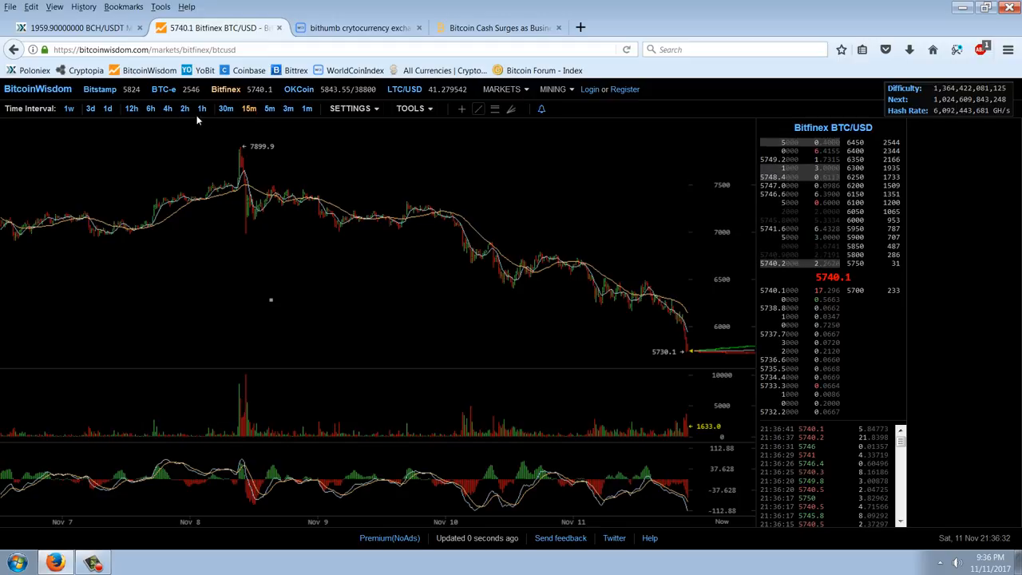
Step: Set the Bitfinex BTC/USD chart to a 2-hour interval reaching back to October
click(185, 109)
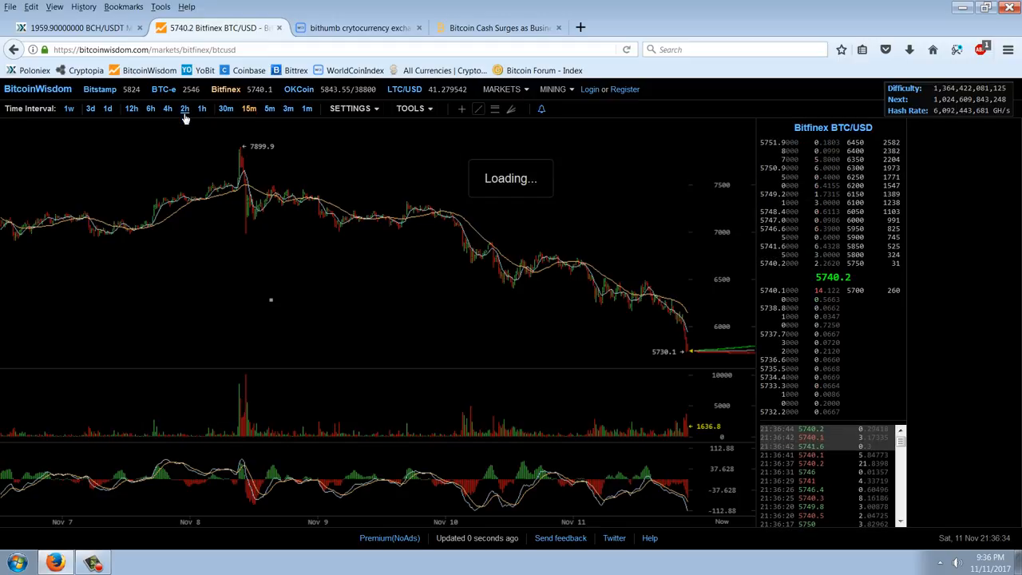
click(185, 108)
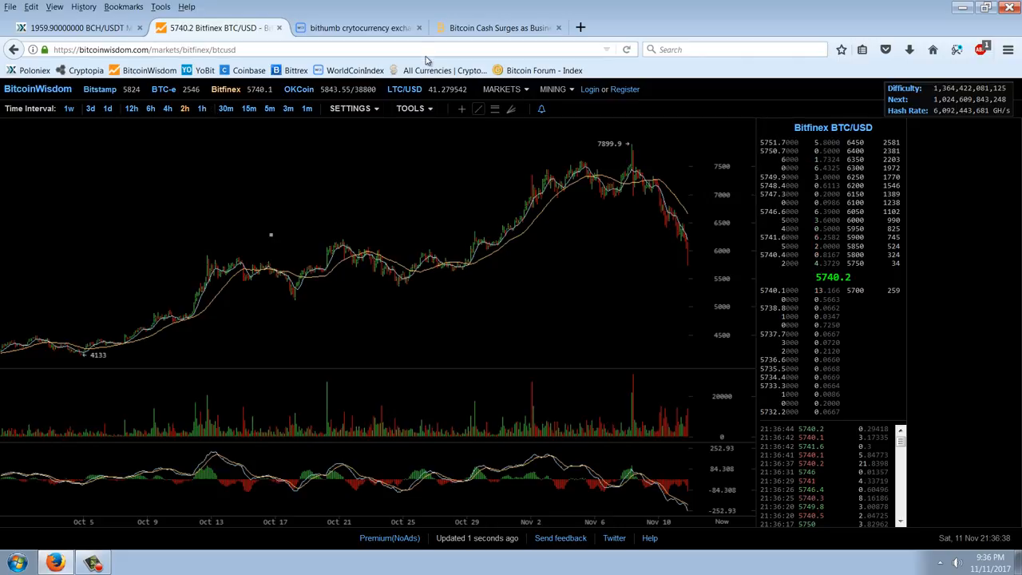
click(358, 29)
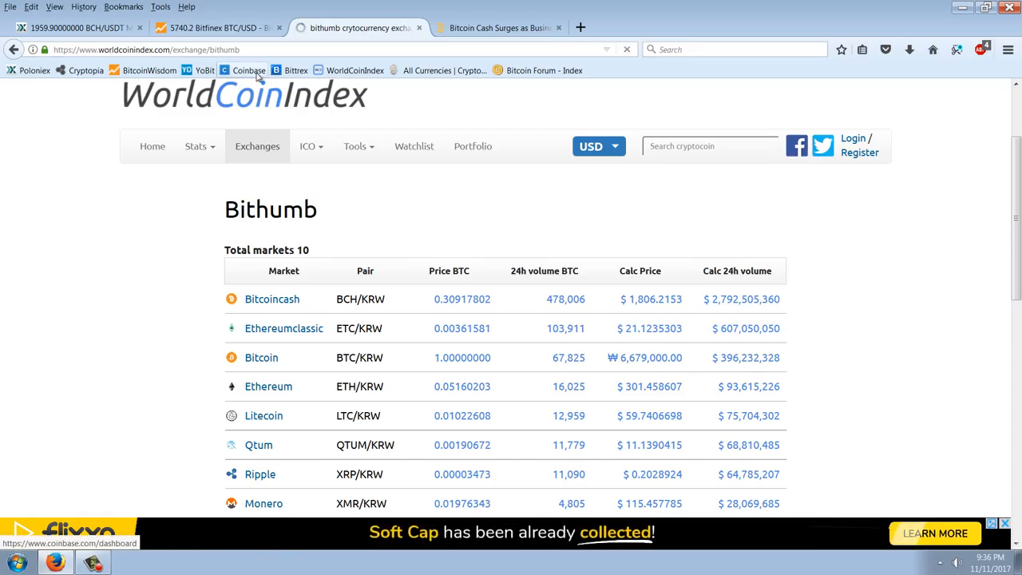
Step: View the Coinbase dashboard showing Bitcoin at $5,719.03, down 6.17% over 1H
click(249, 71)
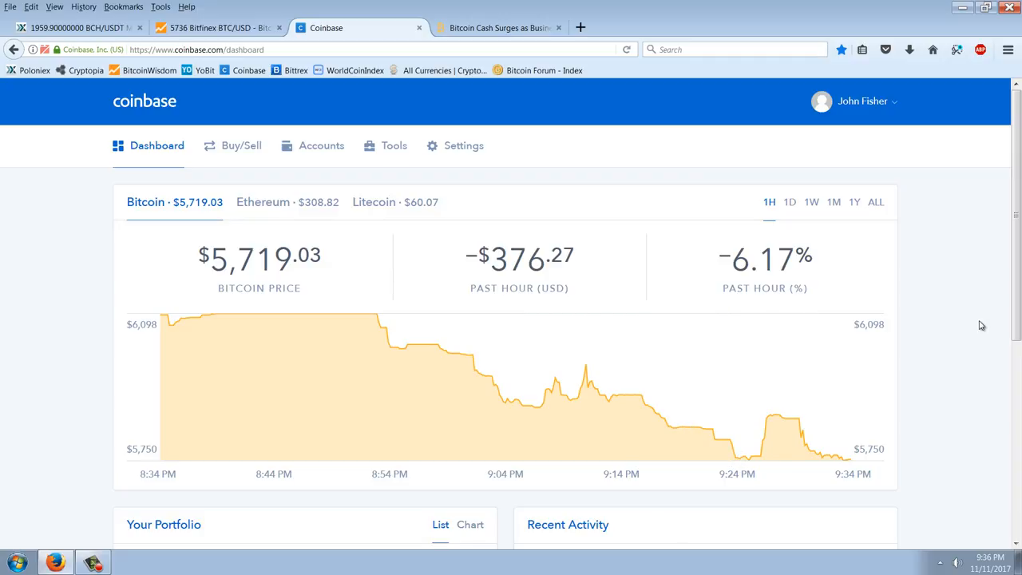
mouse_move(434, 286)
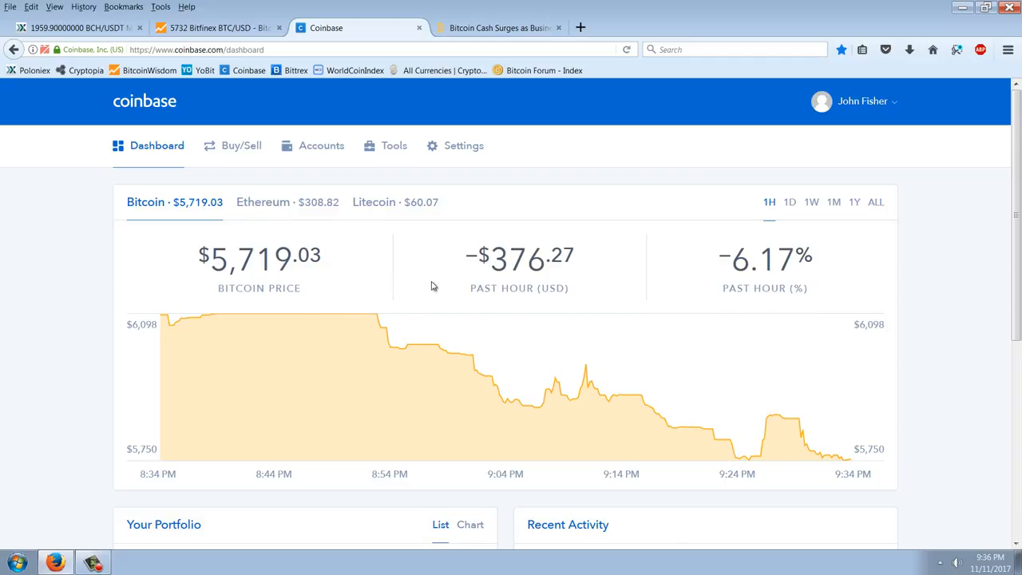
mouse_move(942, 271)
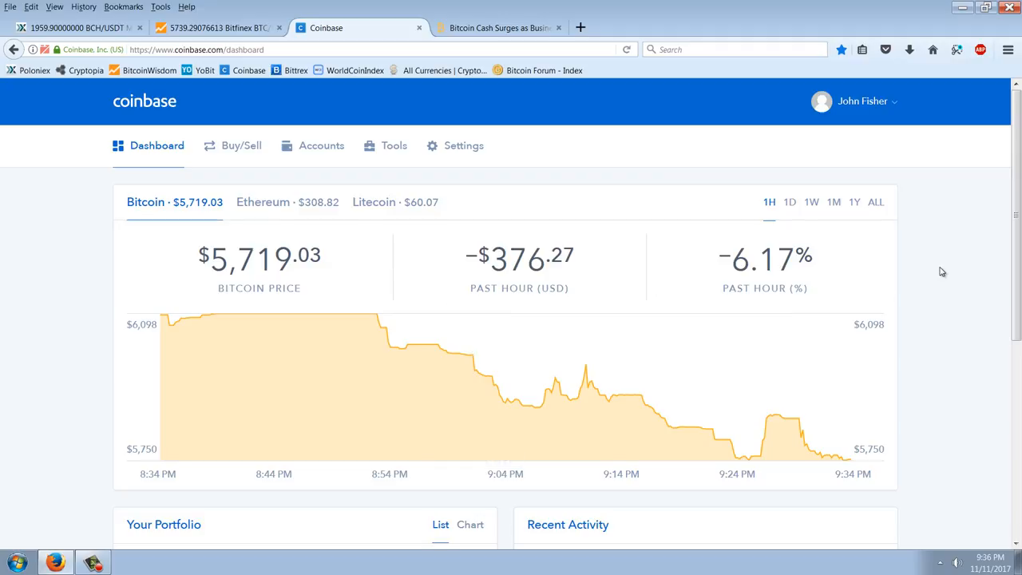
mouse_move(944, 262)
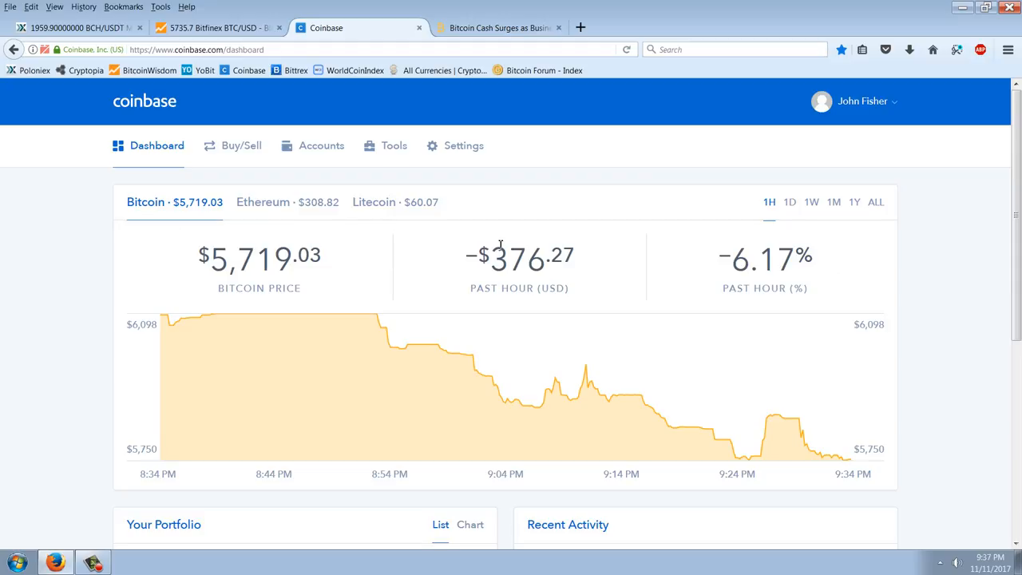
mouse_move(466, 388)
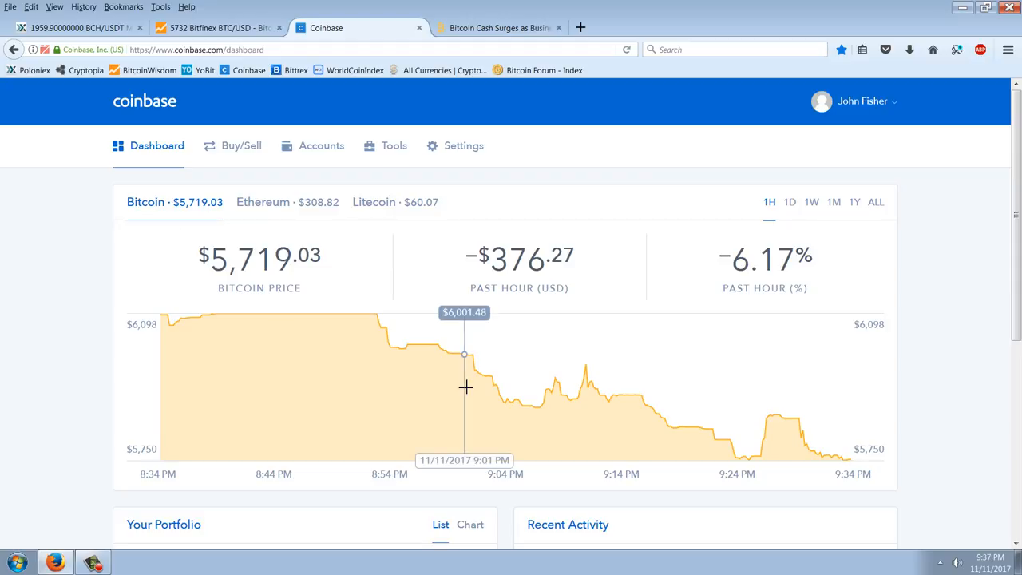
mouse_move(981, 202)
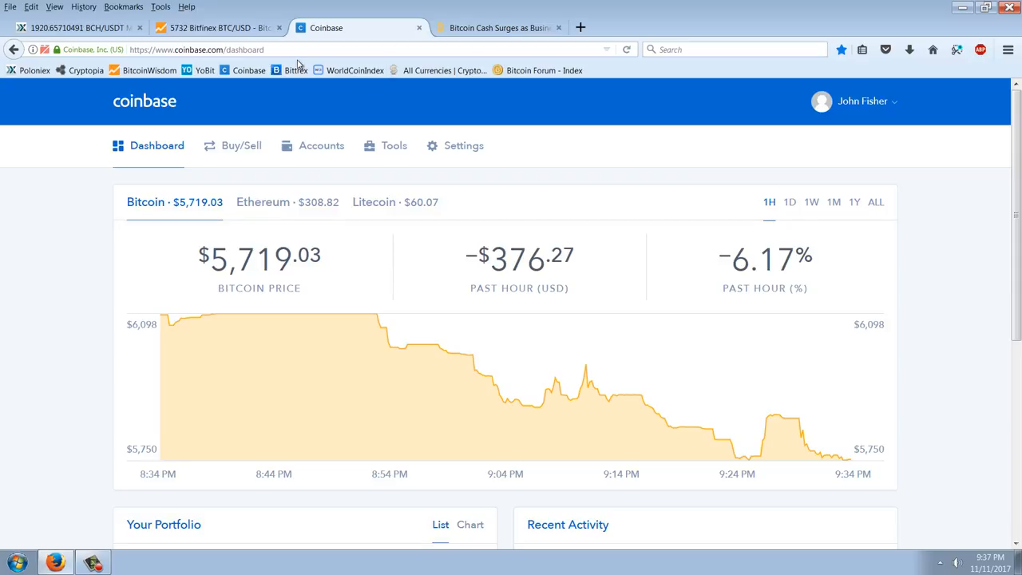
Step: On Poloniex, list markets priced in ETH, then USDT, then BTC
click(77, 29)
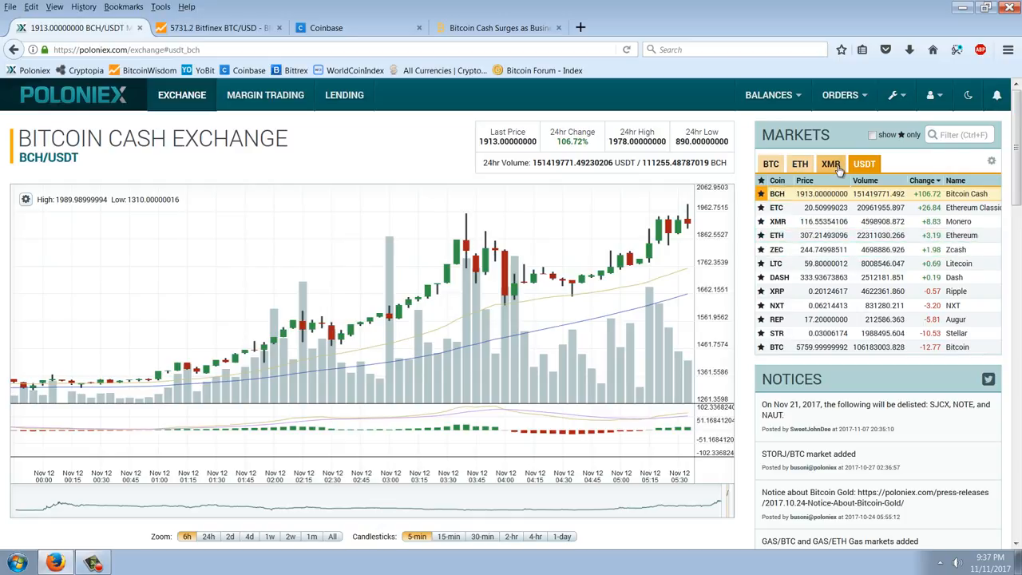
click(799, 163)
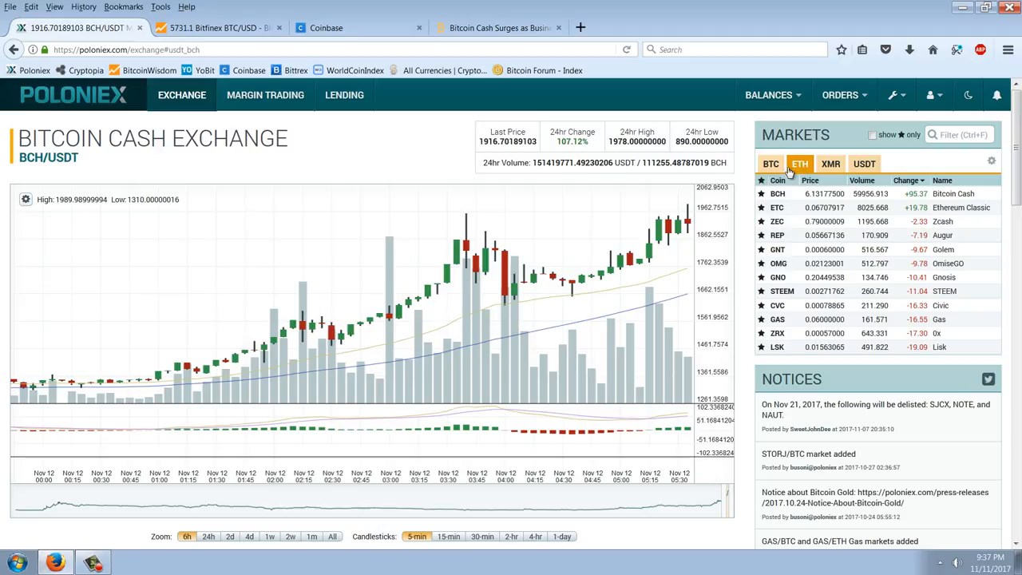
click(864, 163)
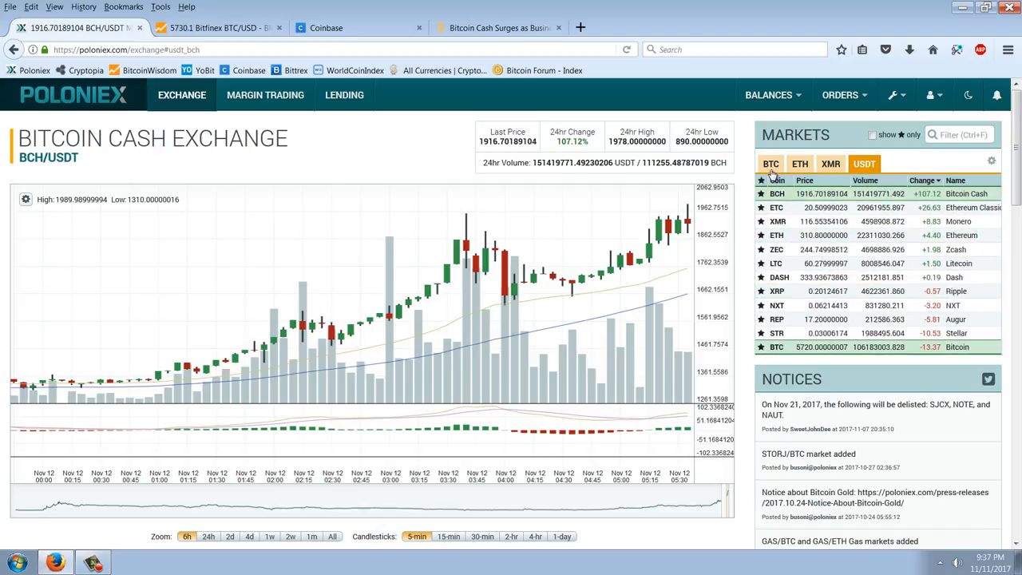
click(770, 163)
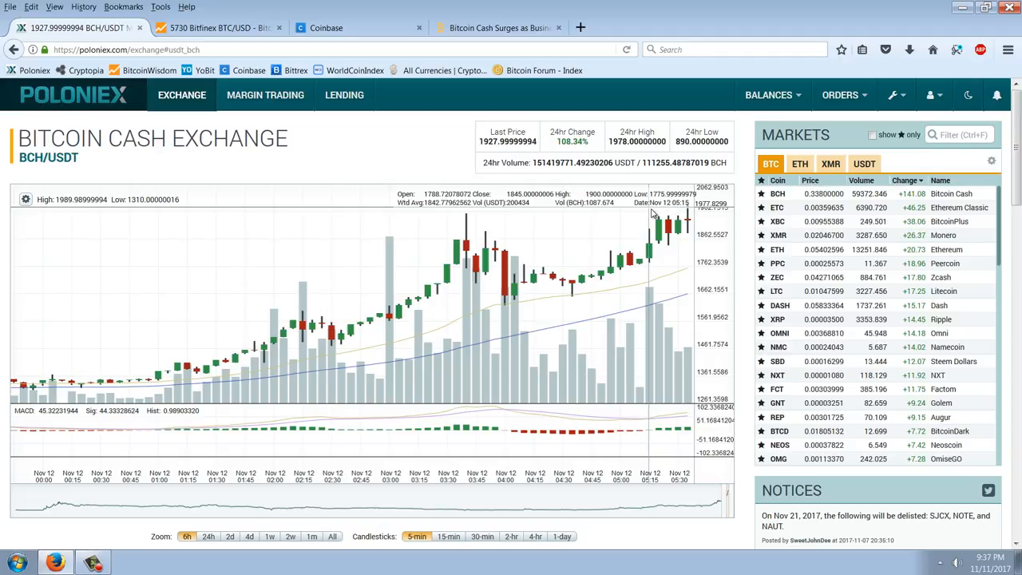
mouse_move(646, 121)
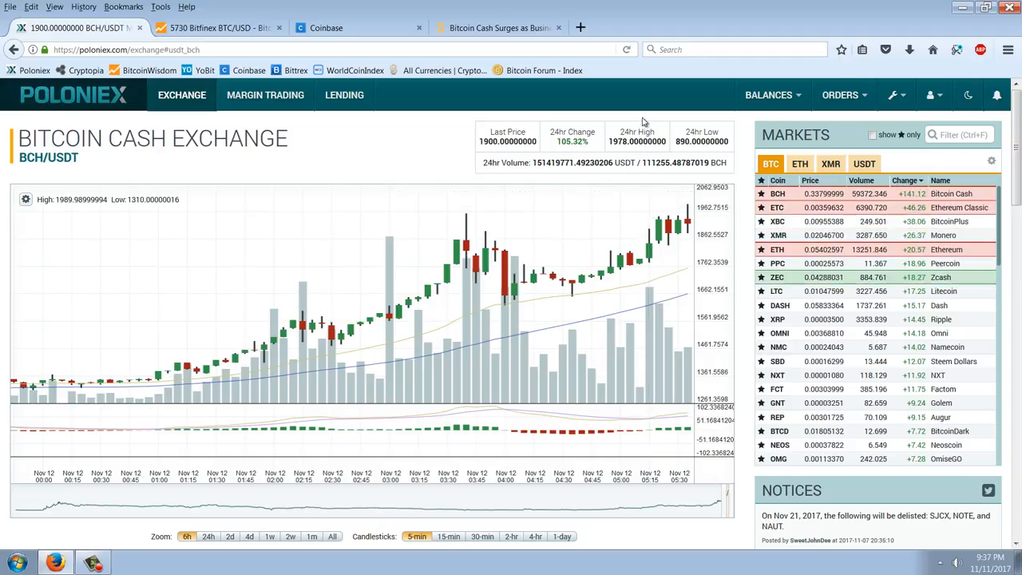
click(840, 94)
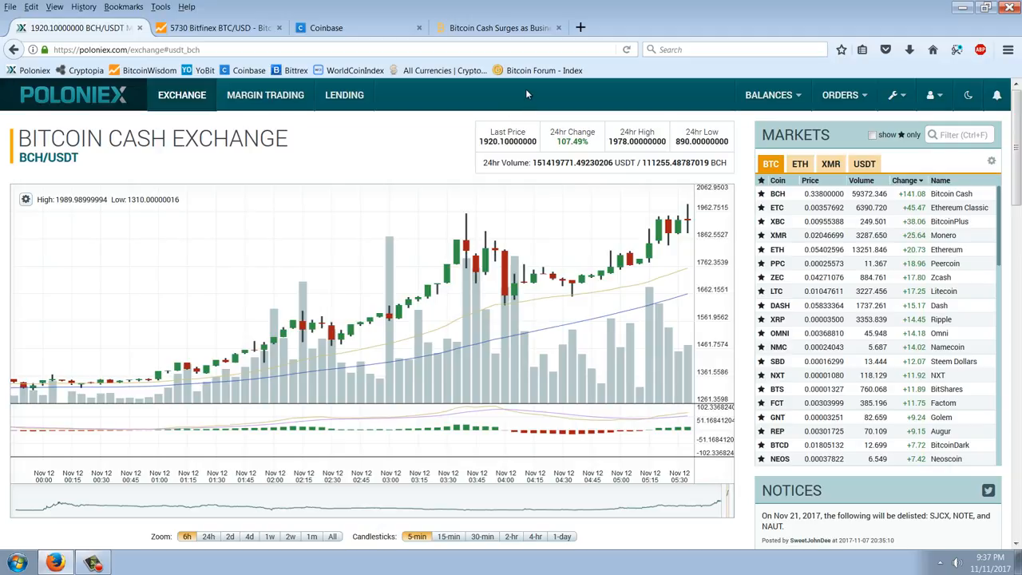
mouse_move(667, 77)
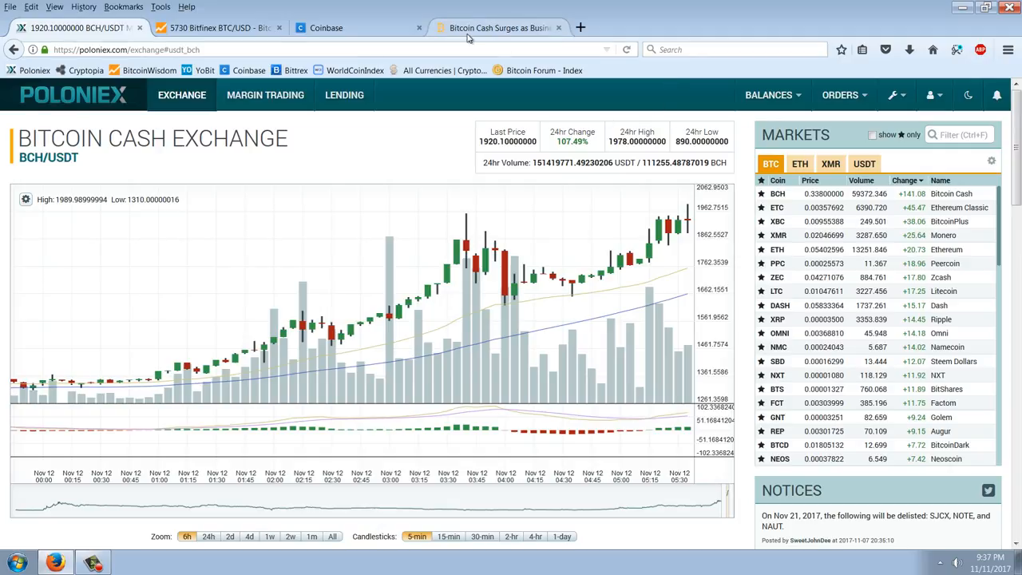
Step: Scroll the WorldCoinIndex table showing Bitcoin at $5,732.52 and Bitcoincash at $1,901.41
click(352, 29)
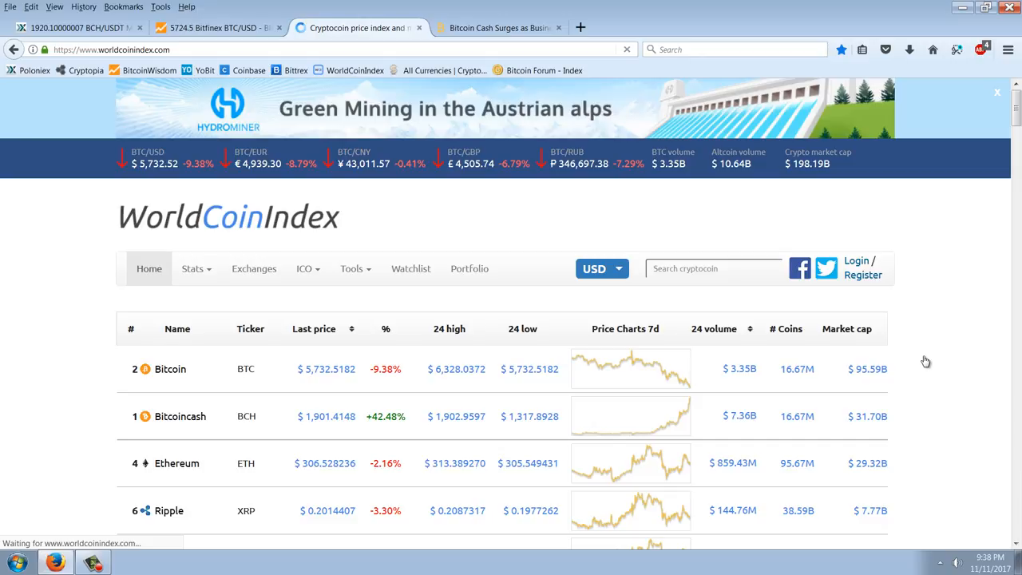
scroll(down, 3)
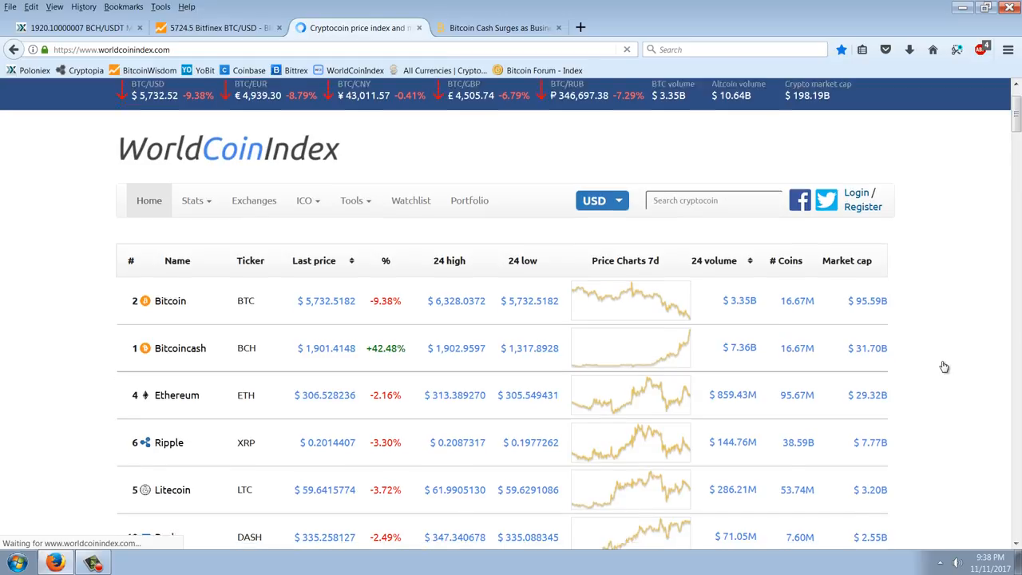
scroll(down, 3)
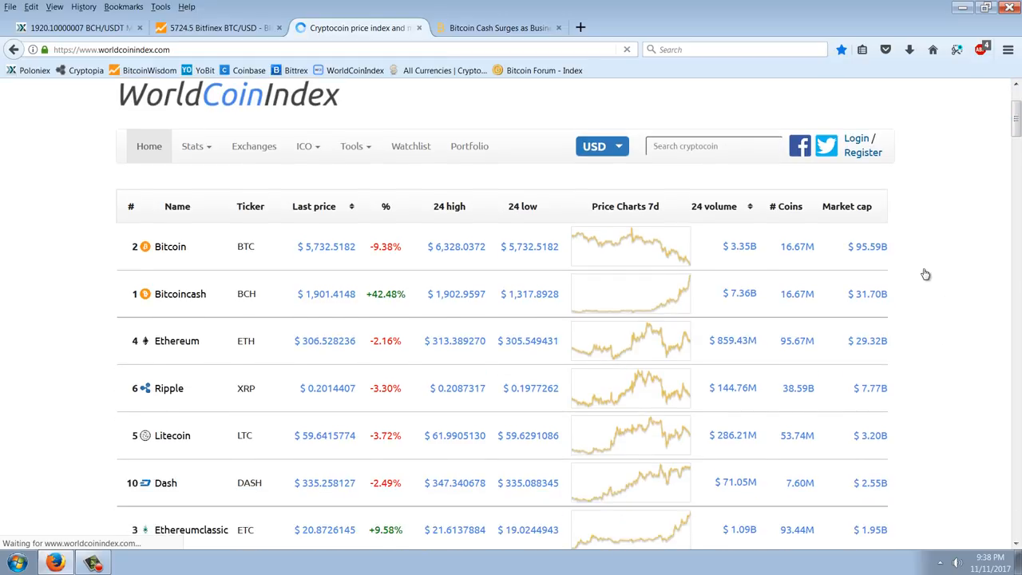
mouse_move(954, 265)
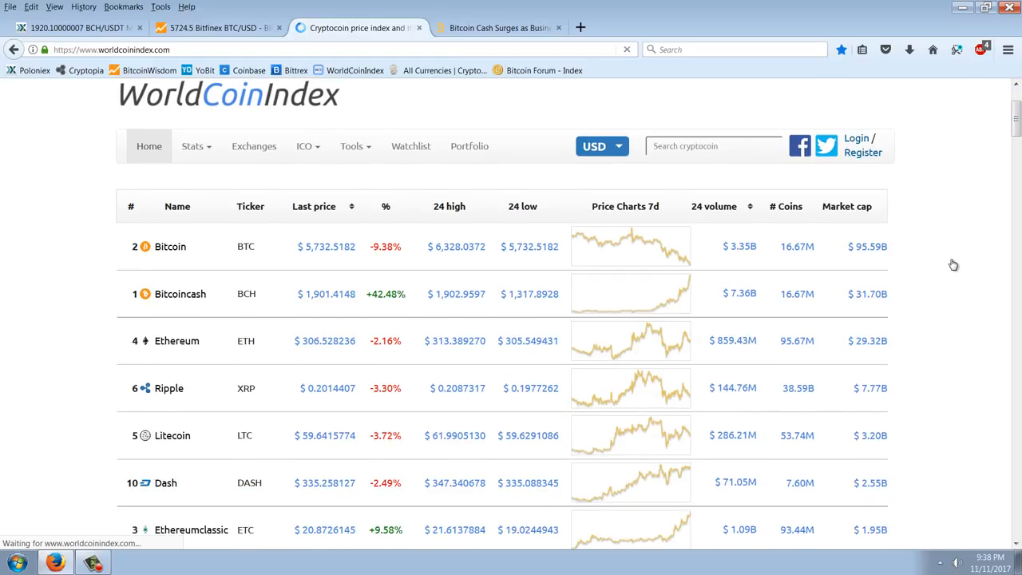
mouse_move(909, 314)
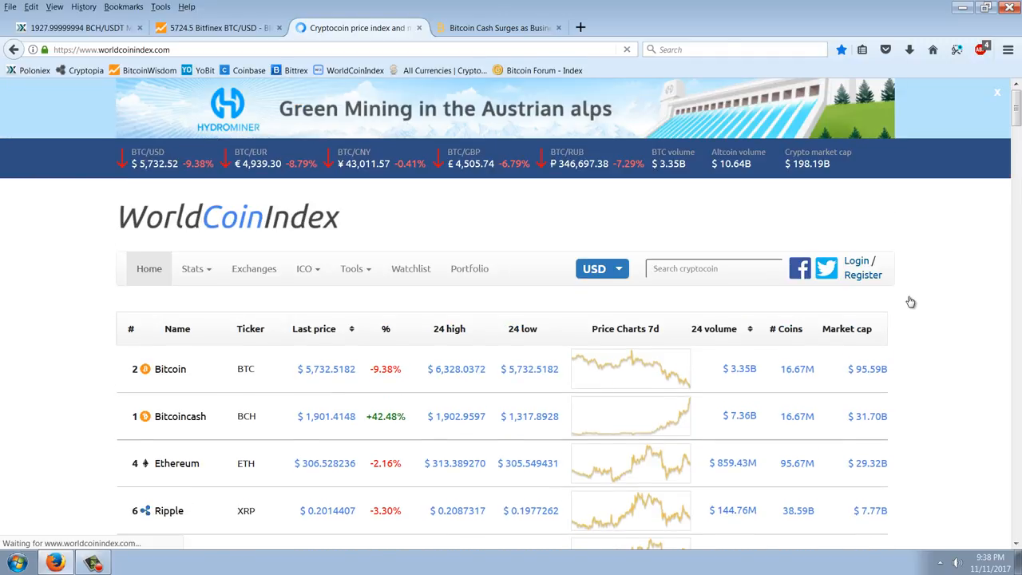
scroll(down, 3)
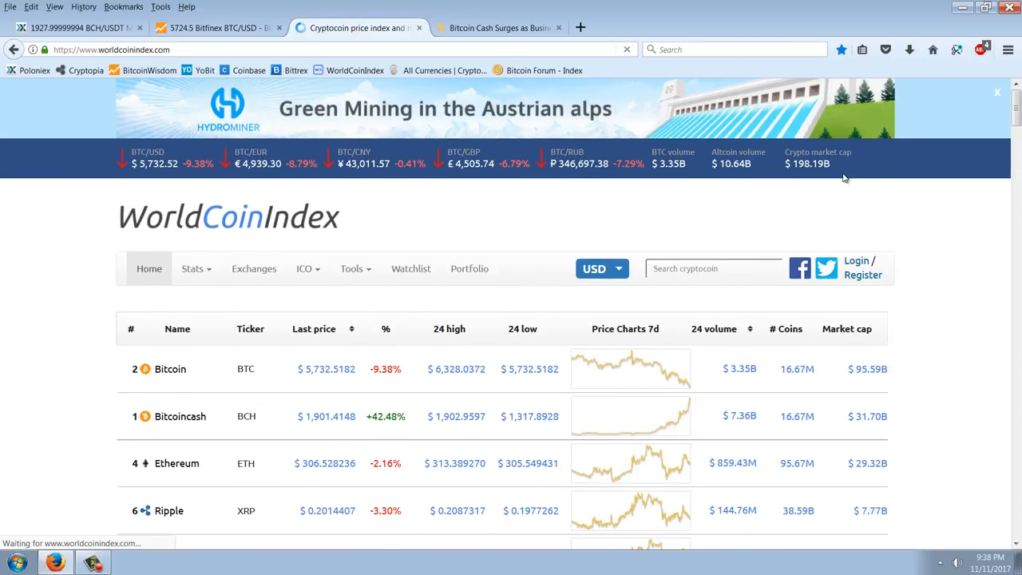
mouse_move(764, 166)
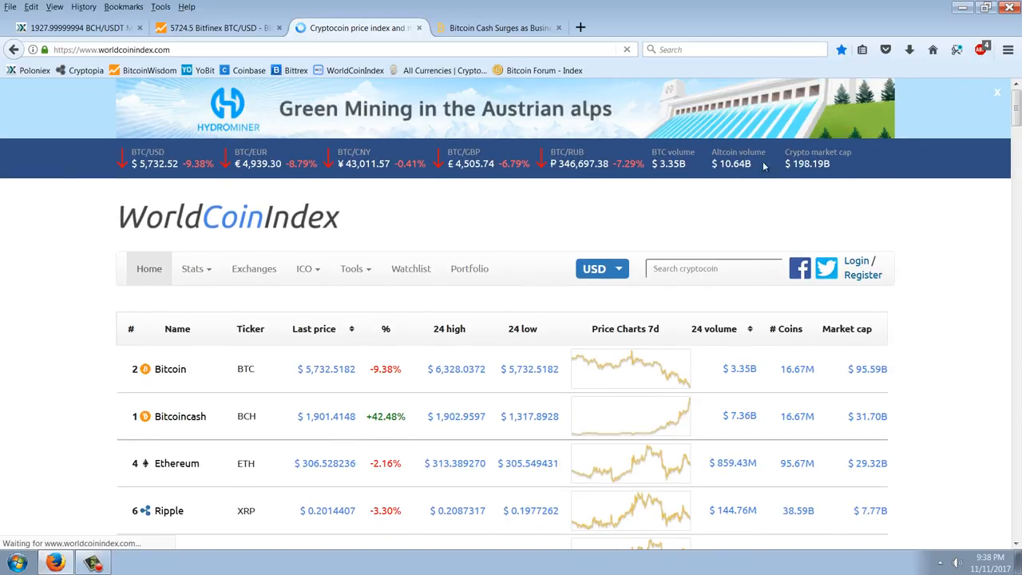
mouse_move(957, 329)
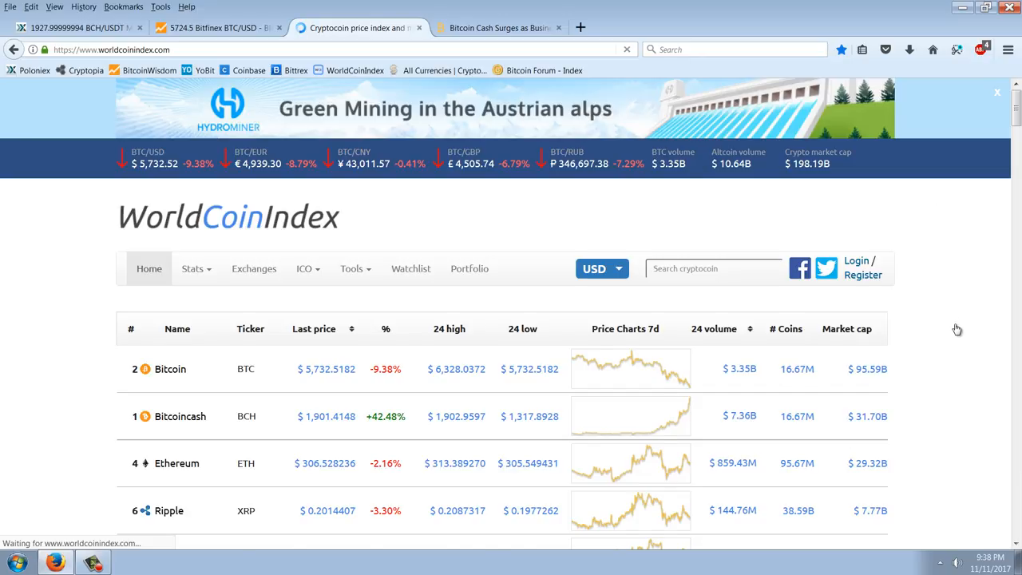
scroll(down, 3)
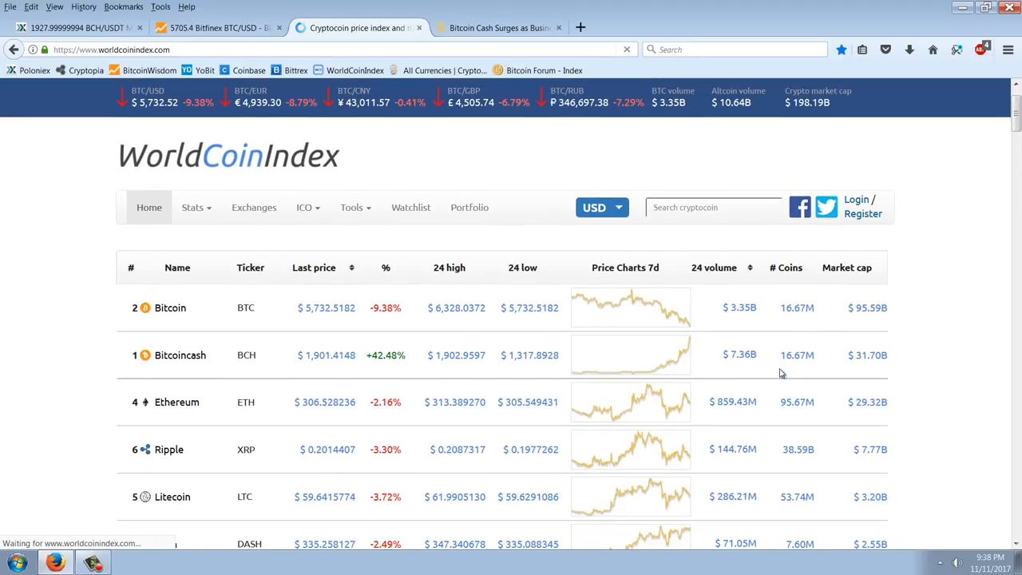
mouse_move(781, 355)
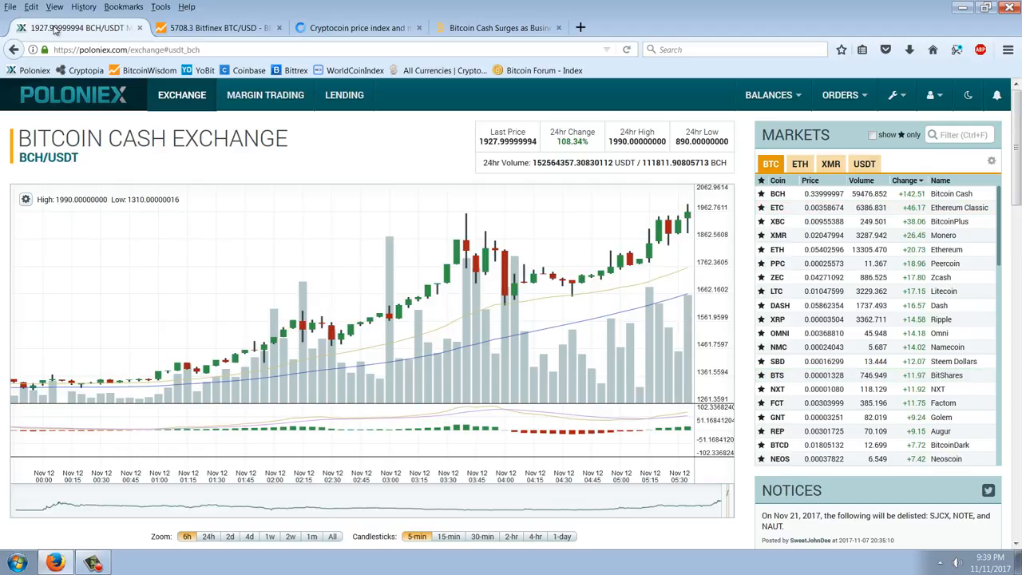
mouse_move(658, 303)
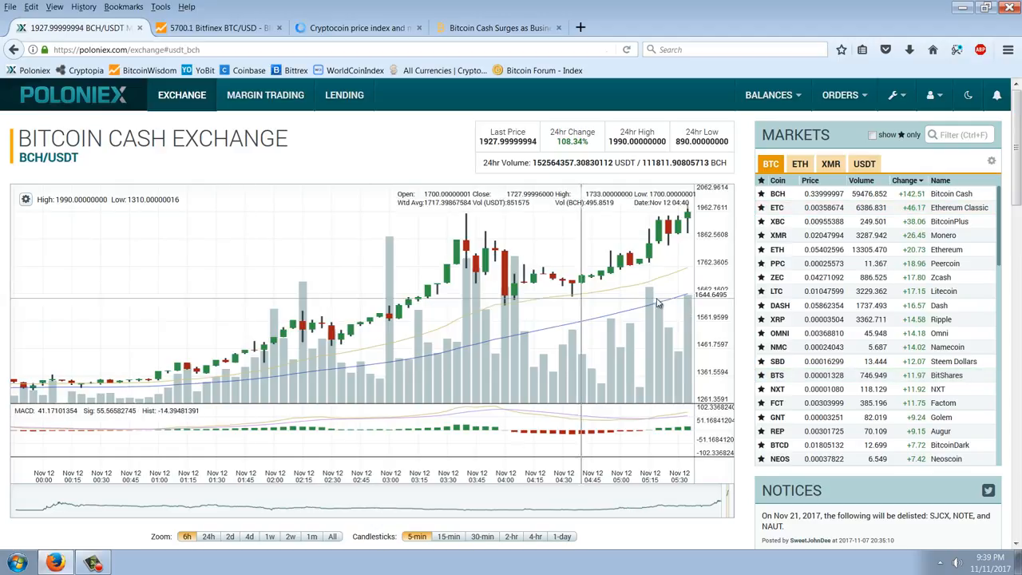
mouse_move(600, 319)
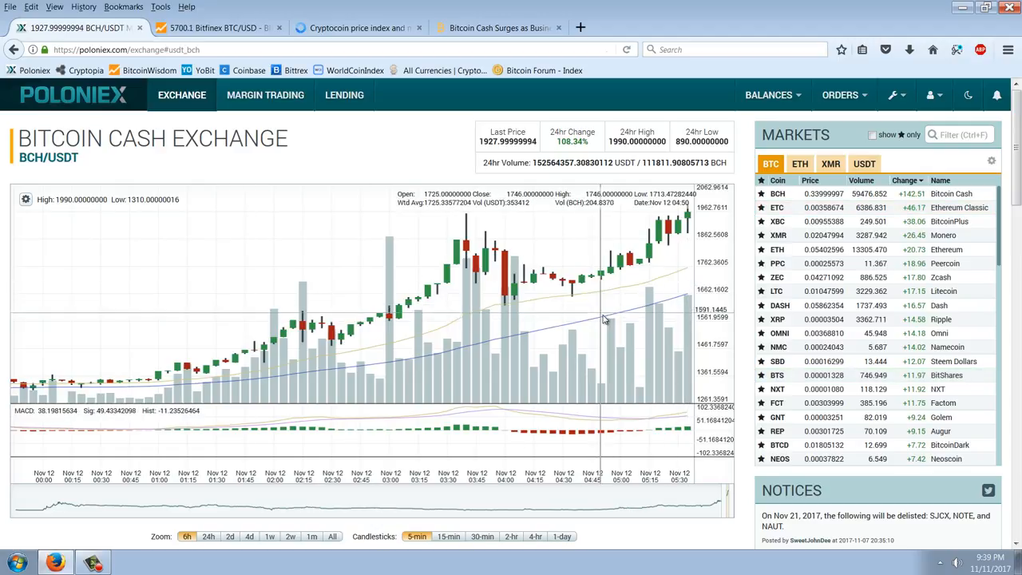
mouse_move(562, 284)
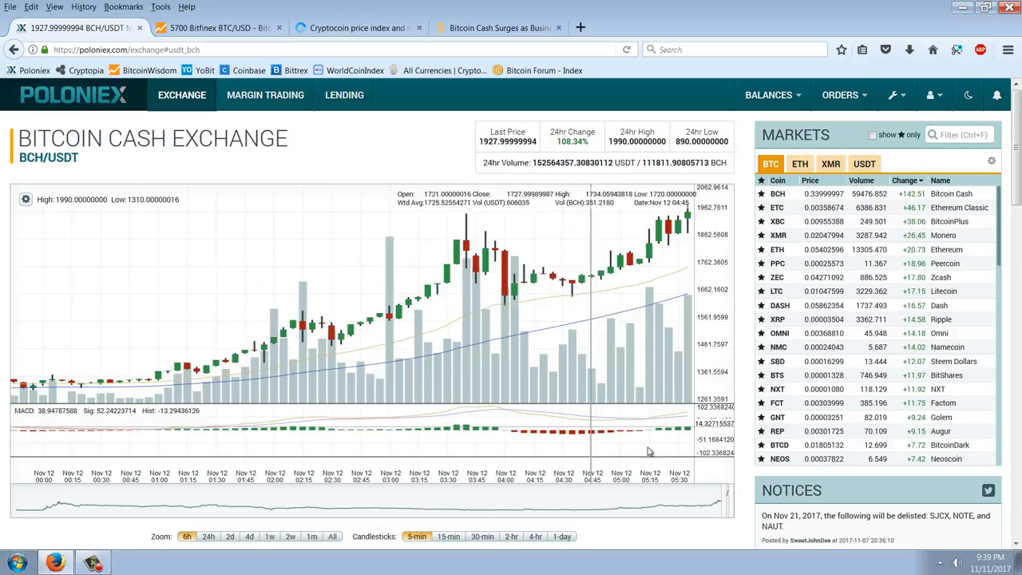
Step: Flip between the Poloniex BCH/USDT page and BitcoinWisdom's Bitfinex BTC/USD chart, ending on BitcoinWisdom near $5,681
click(220, 29)
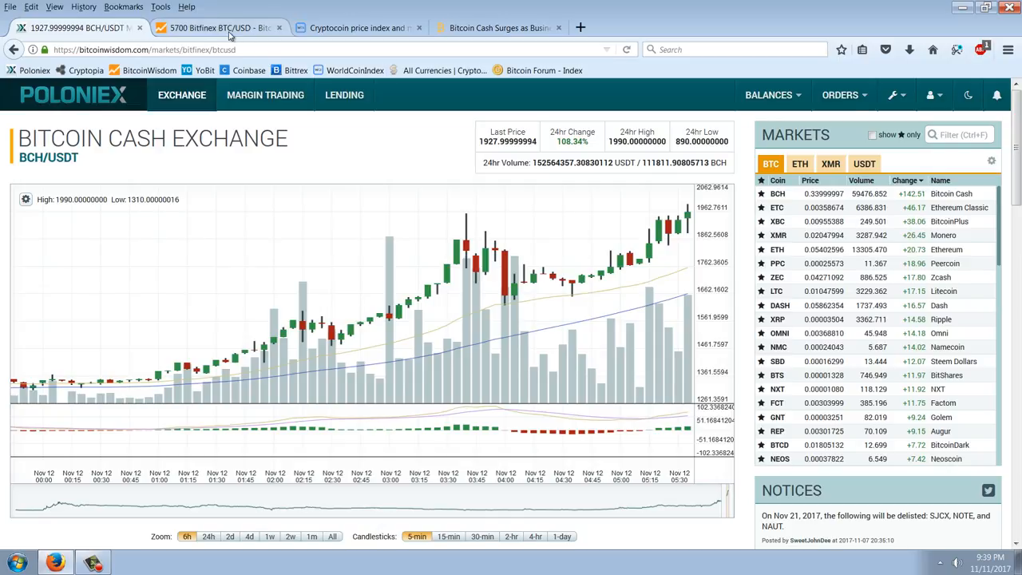
click(220, 28)
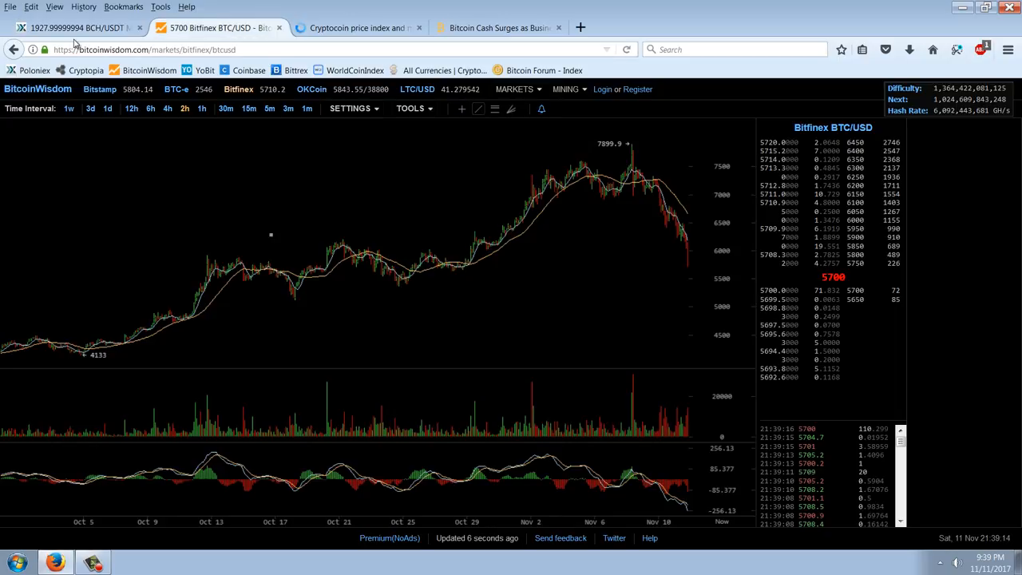
click(77, 27)
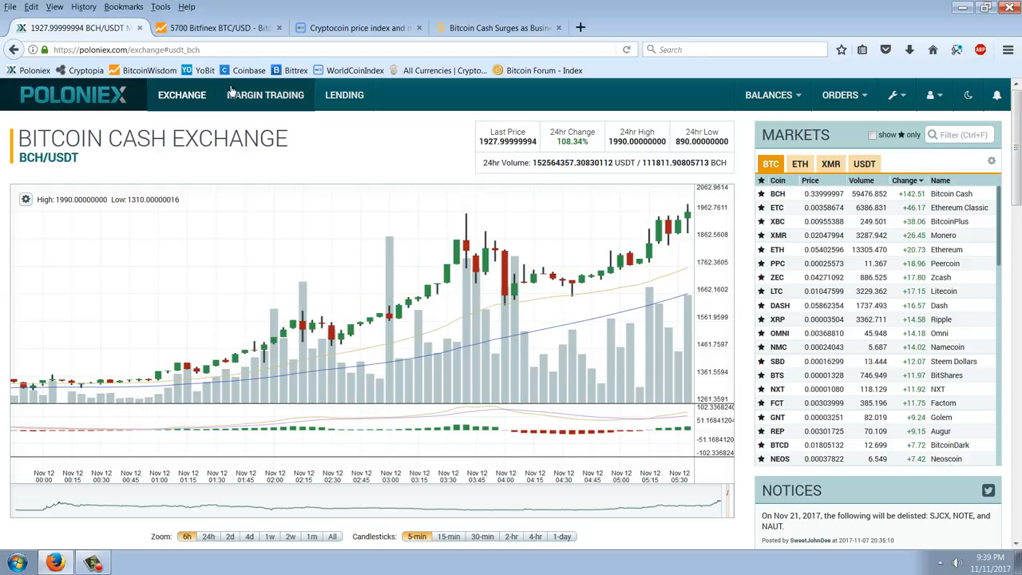
click(215, 29)
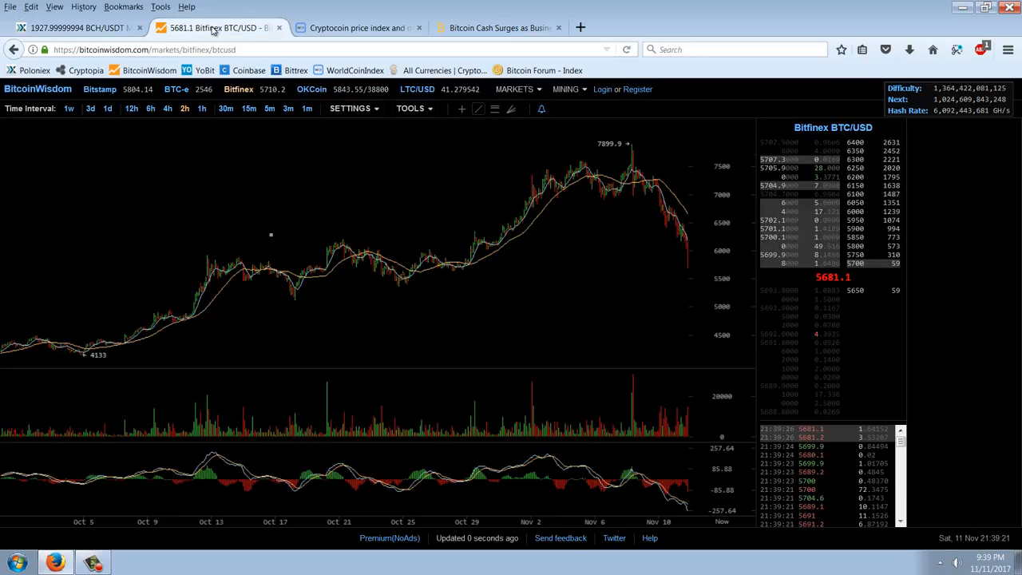